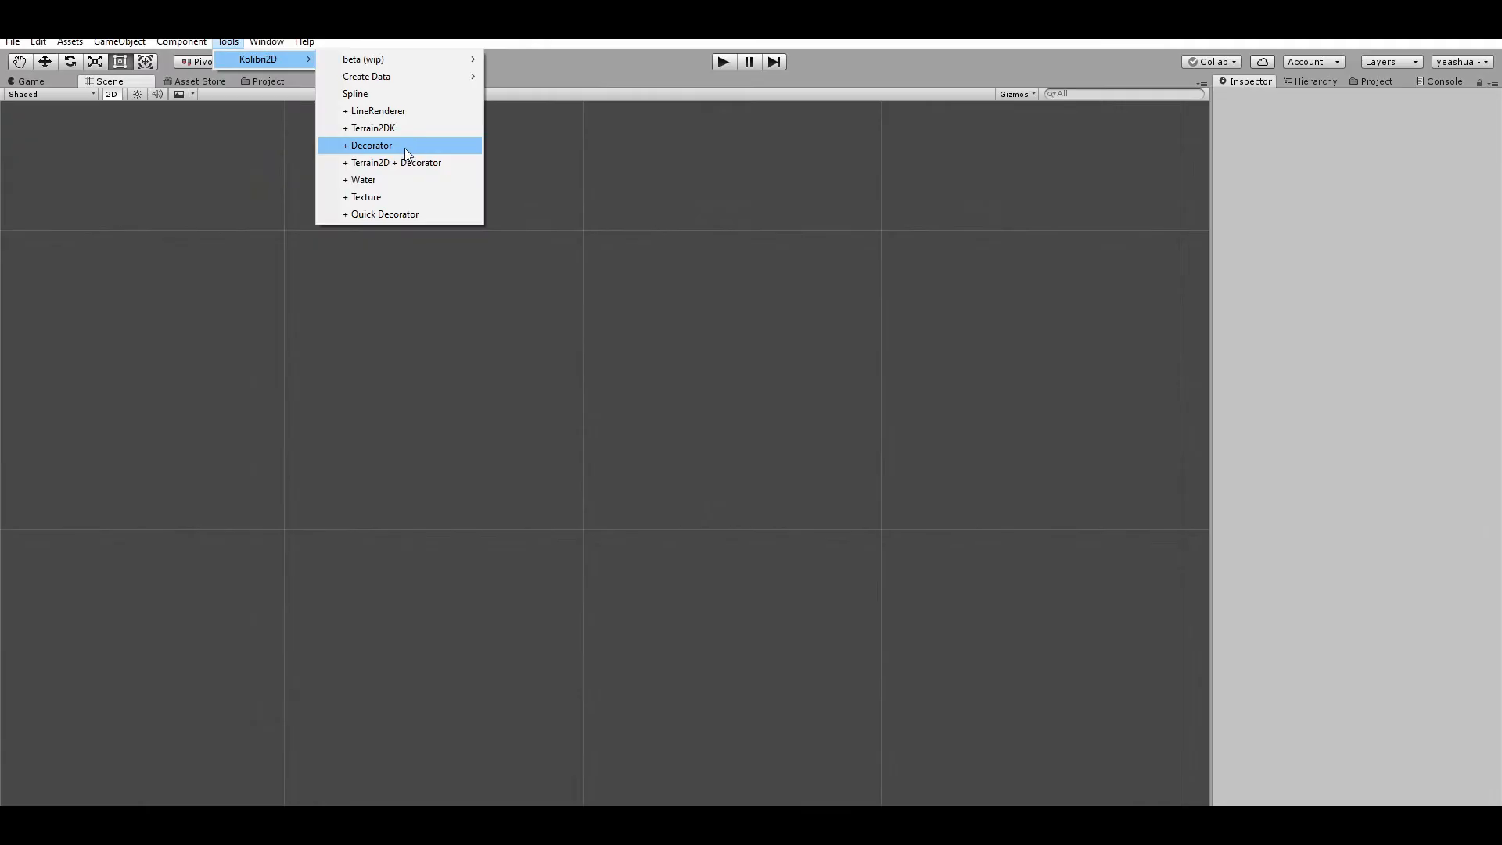
- Load the DemoScene from the handcrafted 2D art pack via the Kolibri2D tools
left_click(373, 144)
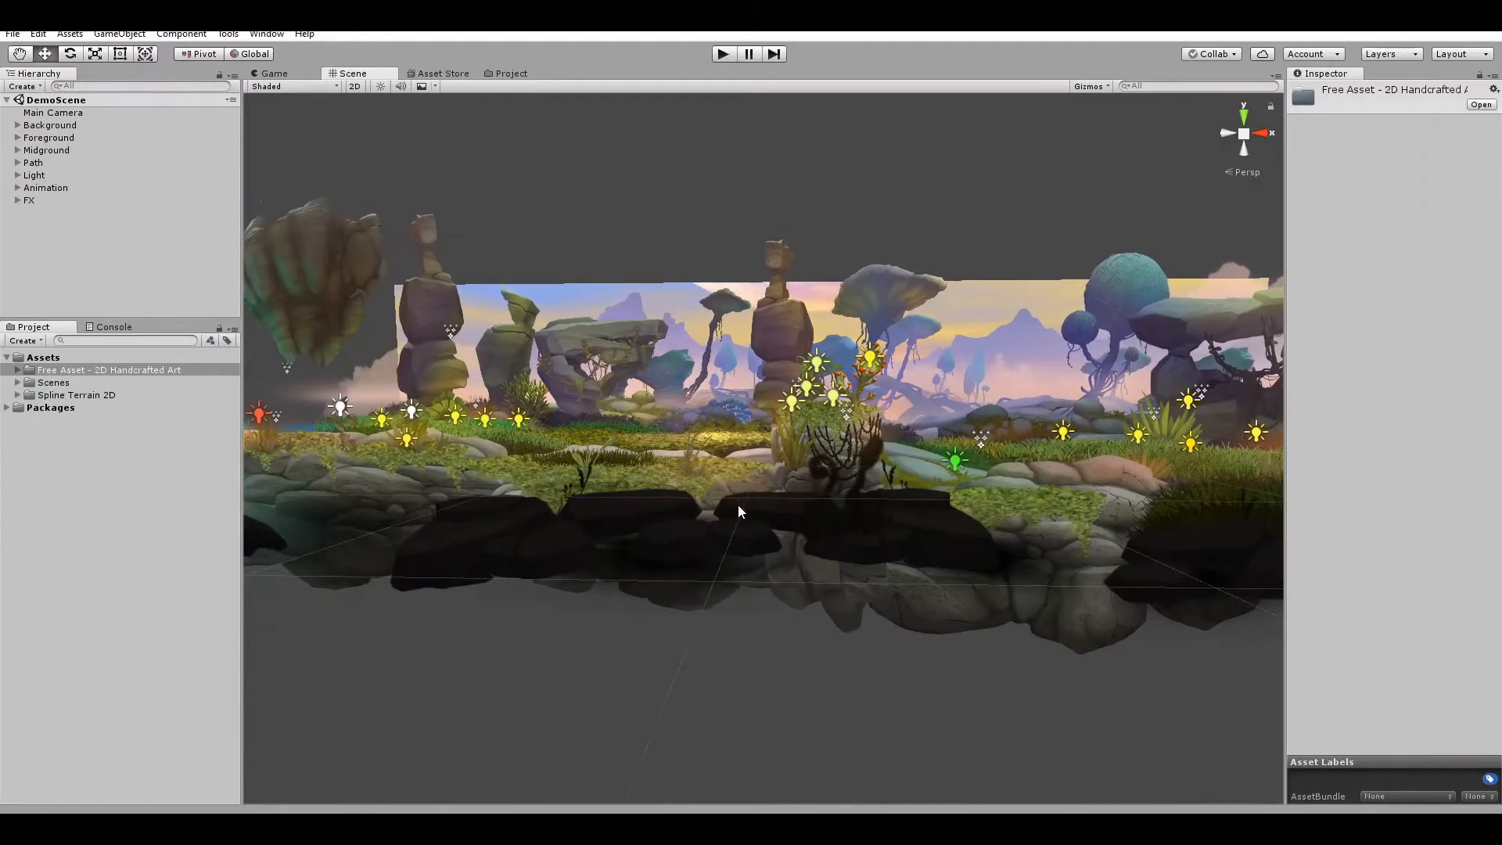
- Create a Decoration Material V2 in Spline Terrain 2D and add a group named 'foreground 1'
left_click(19, 369)
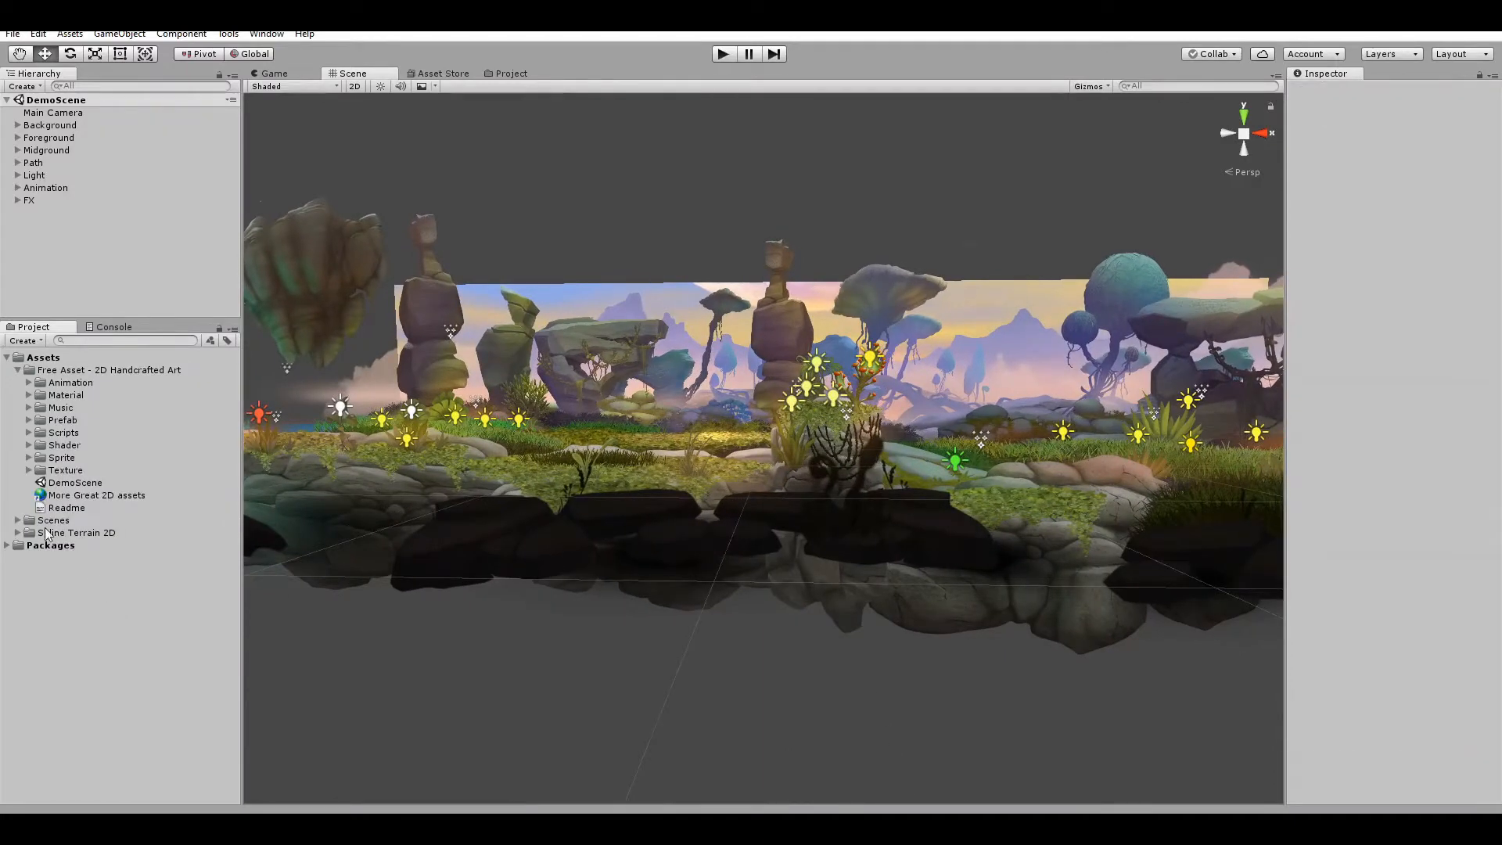
right_click(80, 532)
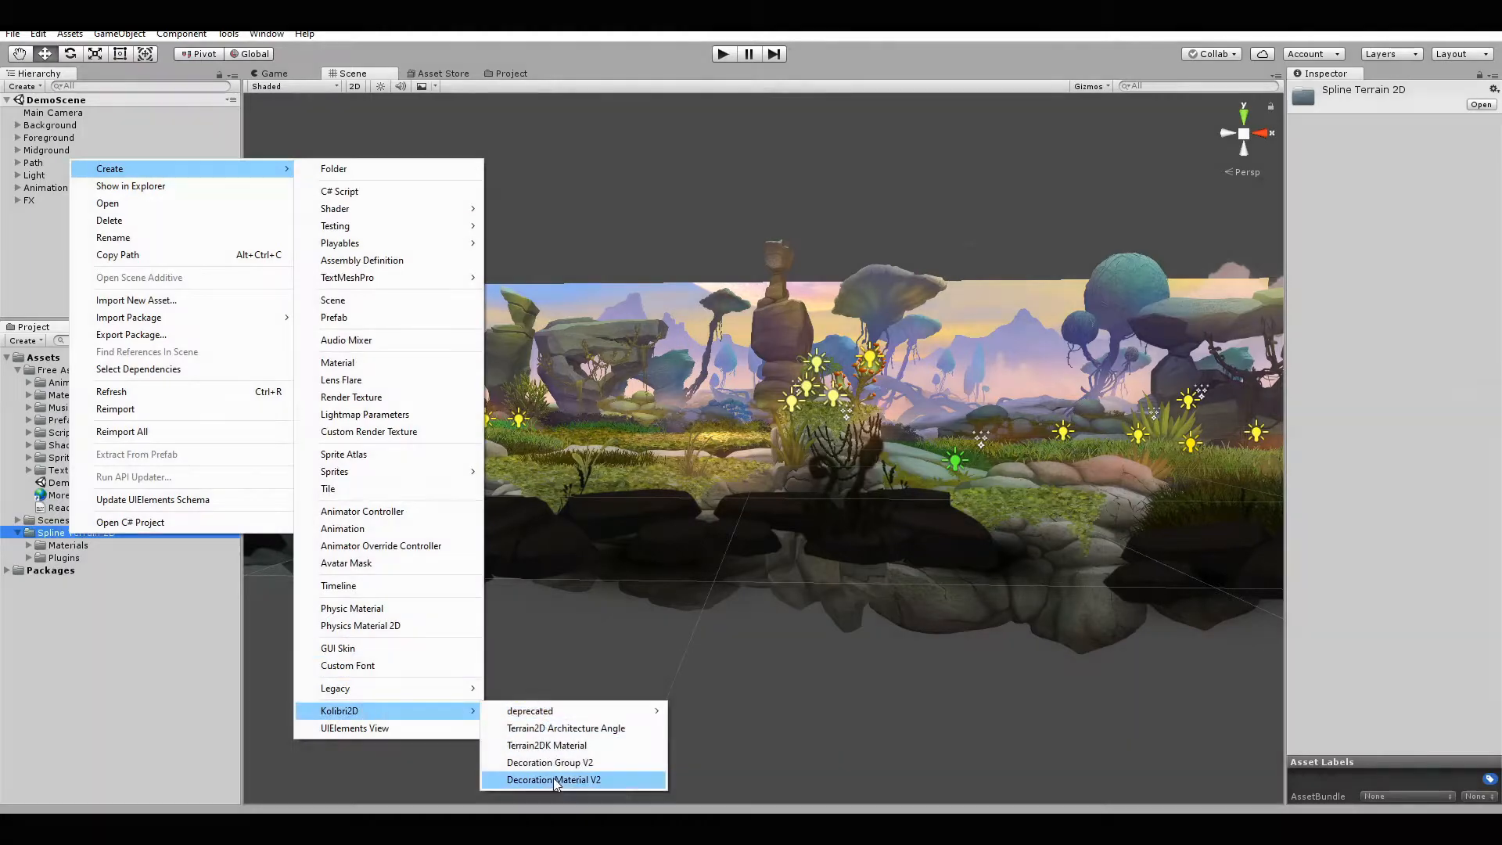
left_click(554, 779)
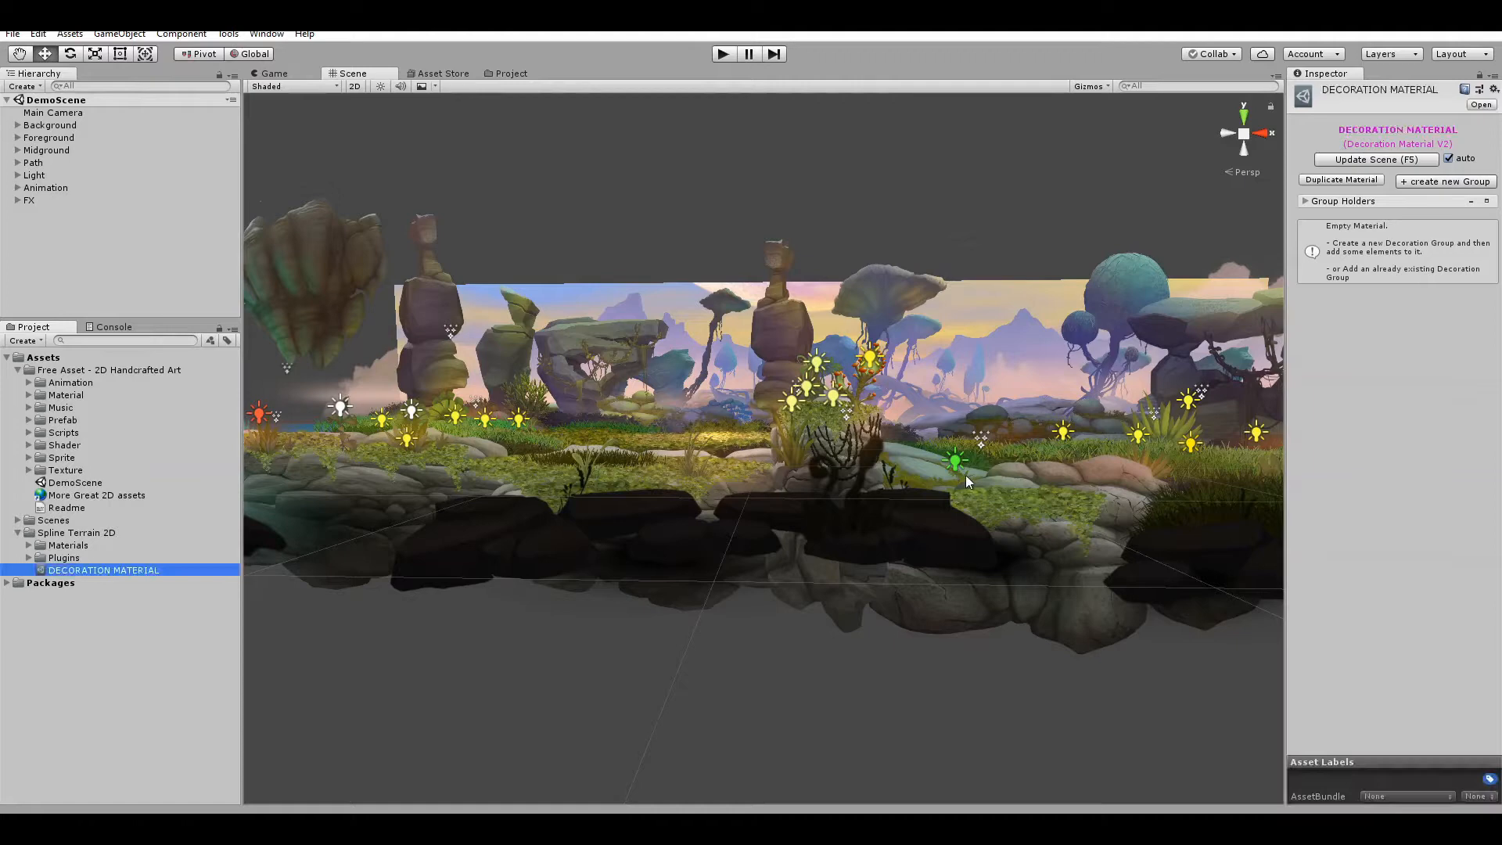
left_click(1446, 181)
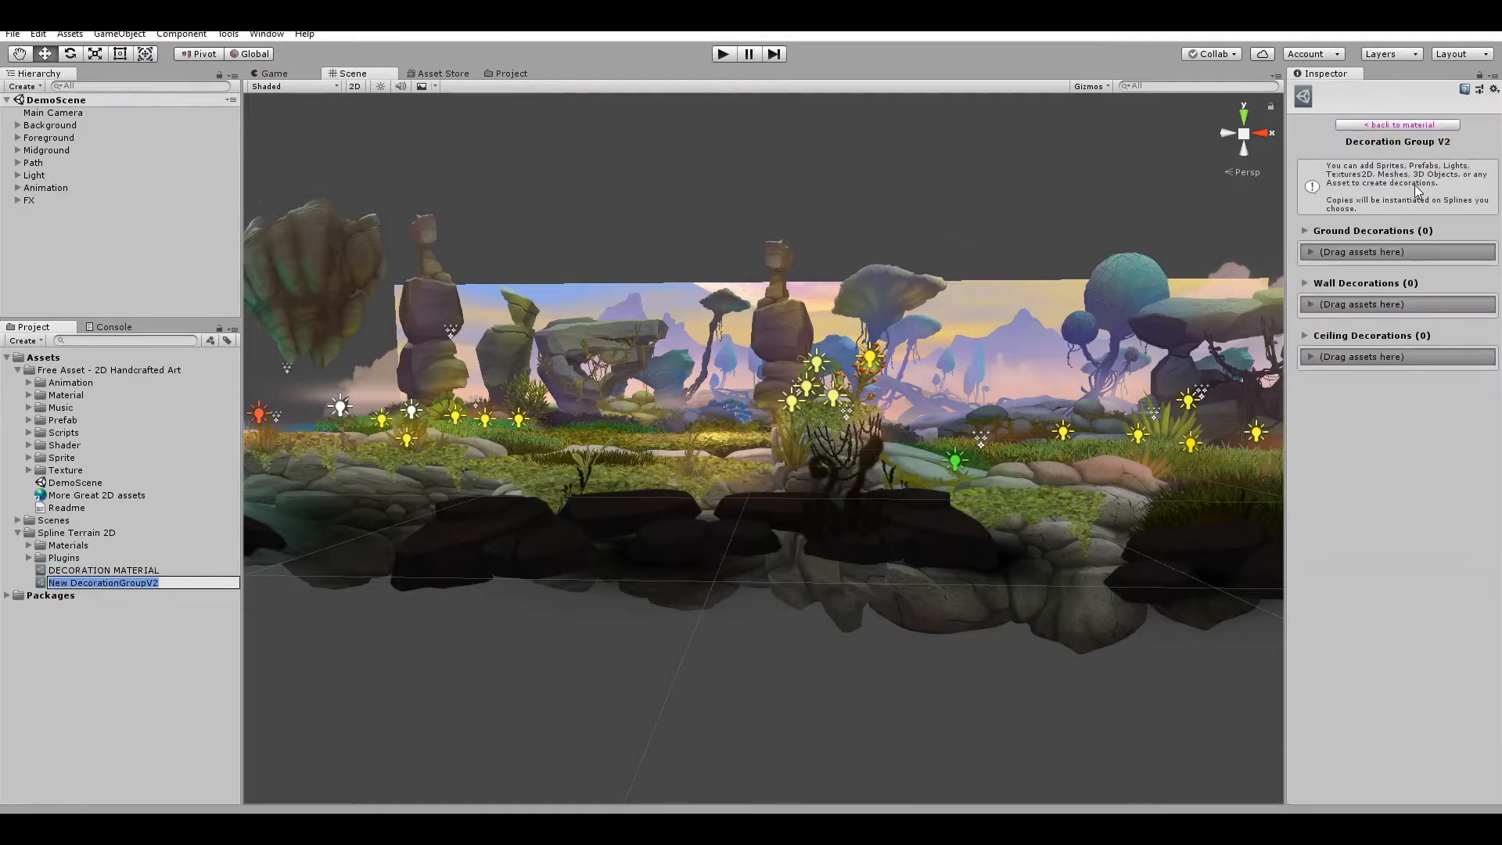
type("foreground 1 lianas")
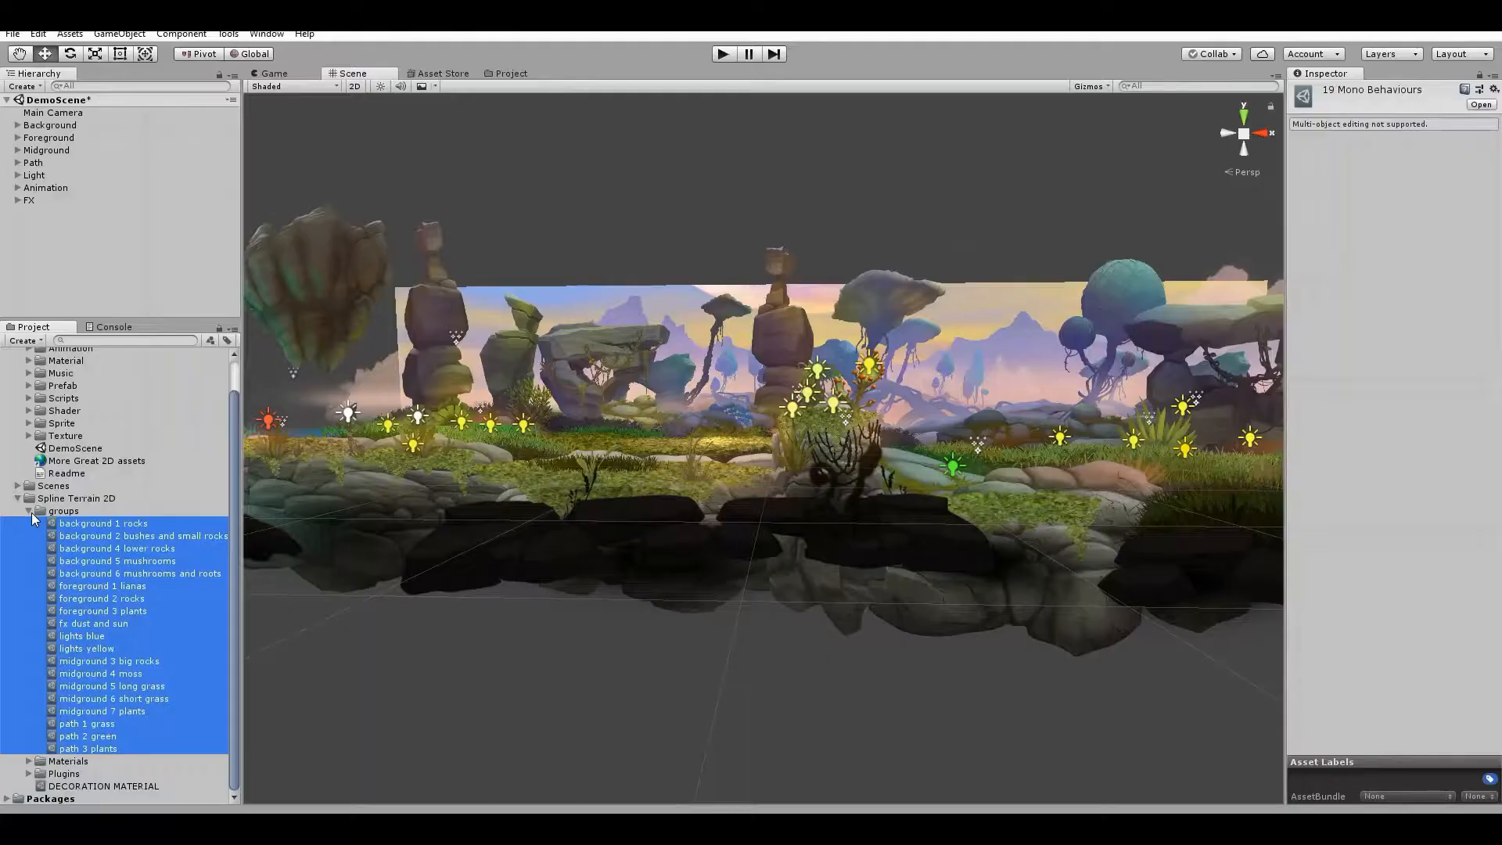
- Hide the demo objects, add a Spline & Decorator, and pick lianas sprites for foreground 1
left_click(228, 32)
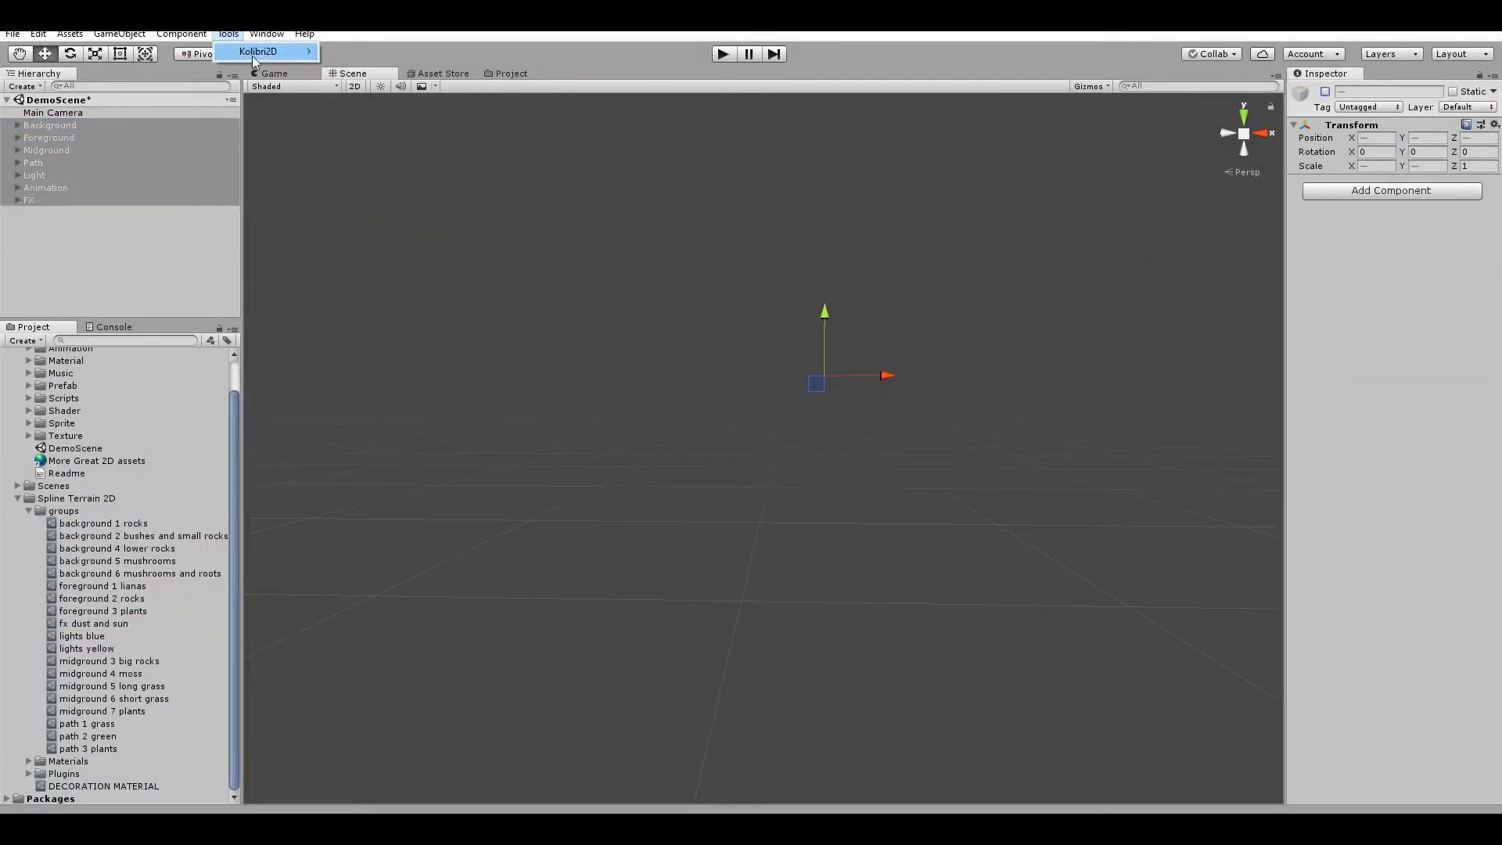
left_click(257, 50)
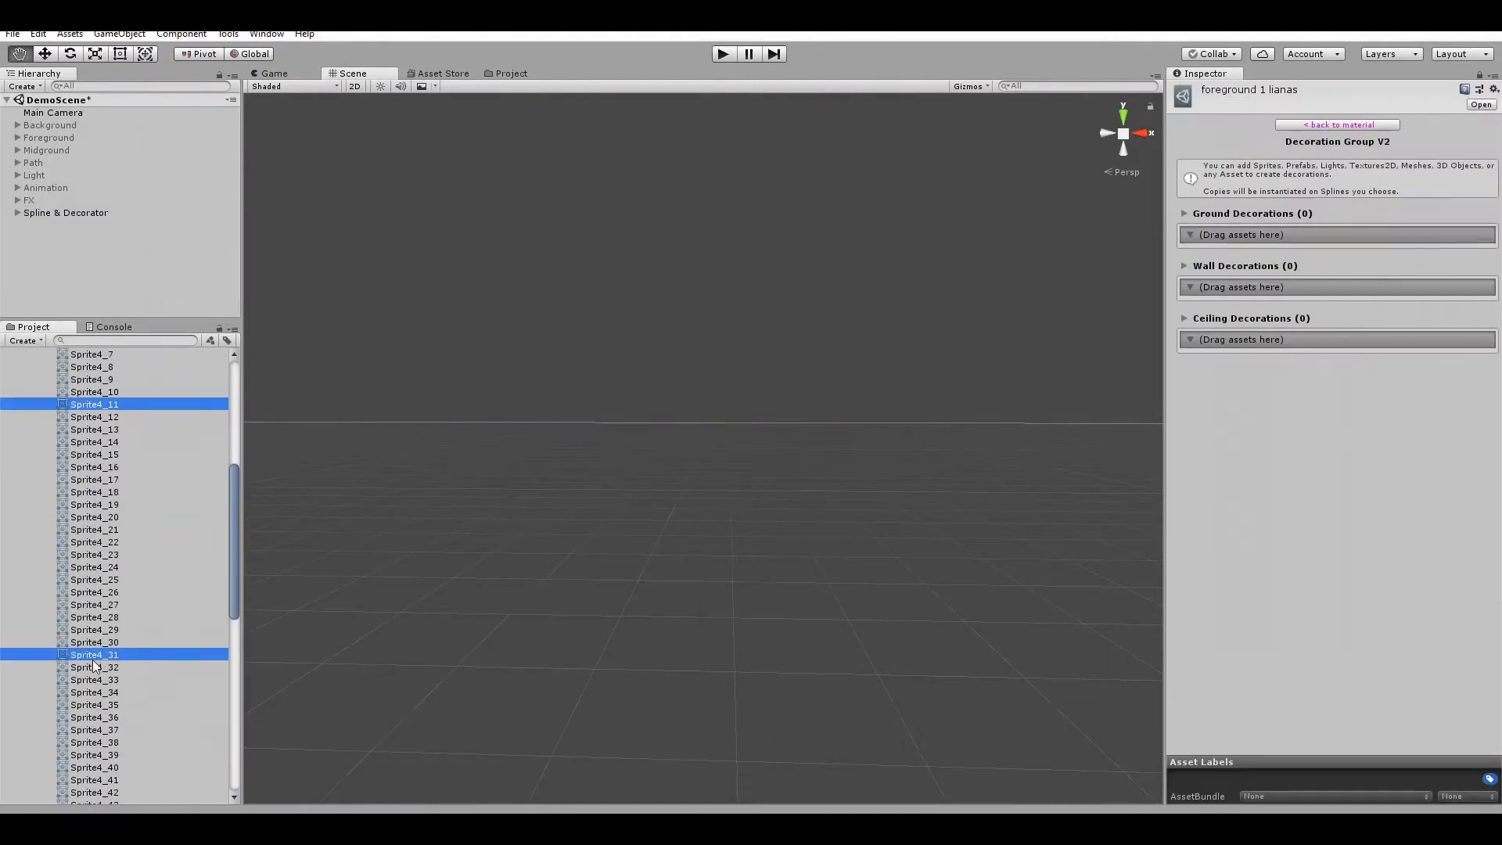
left_click(94, 667)
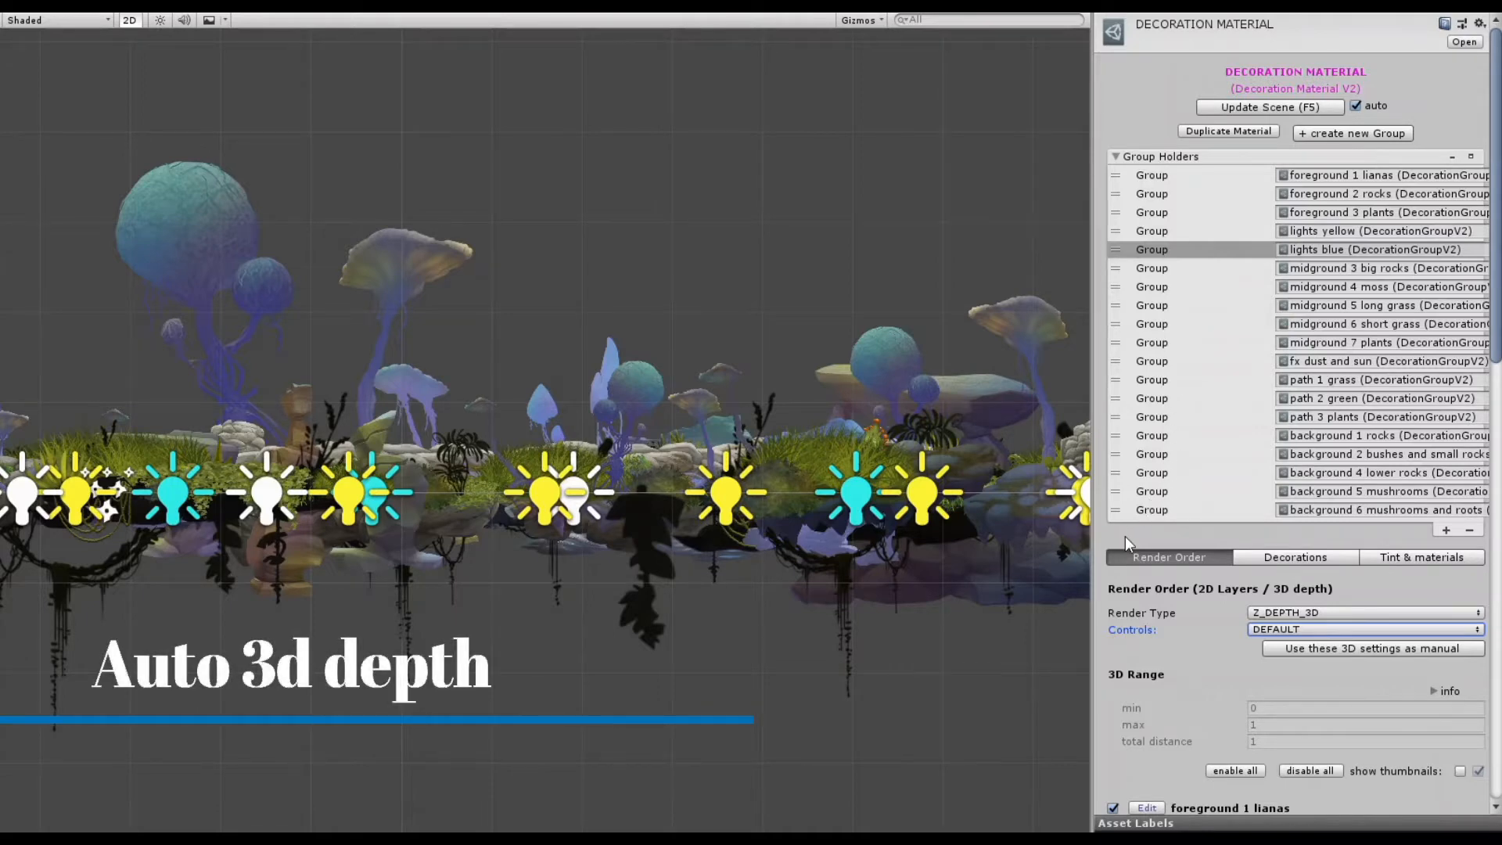
- Set depth Controls to AUTO with max 3D range 8.88 and move lights blue to the list end
left_click(1364, 629)
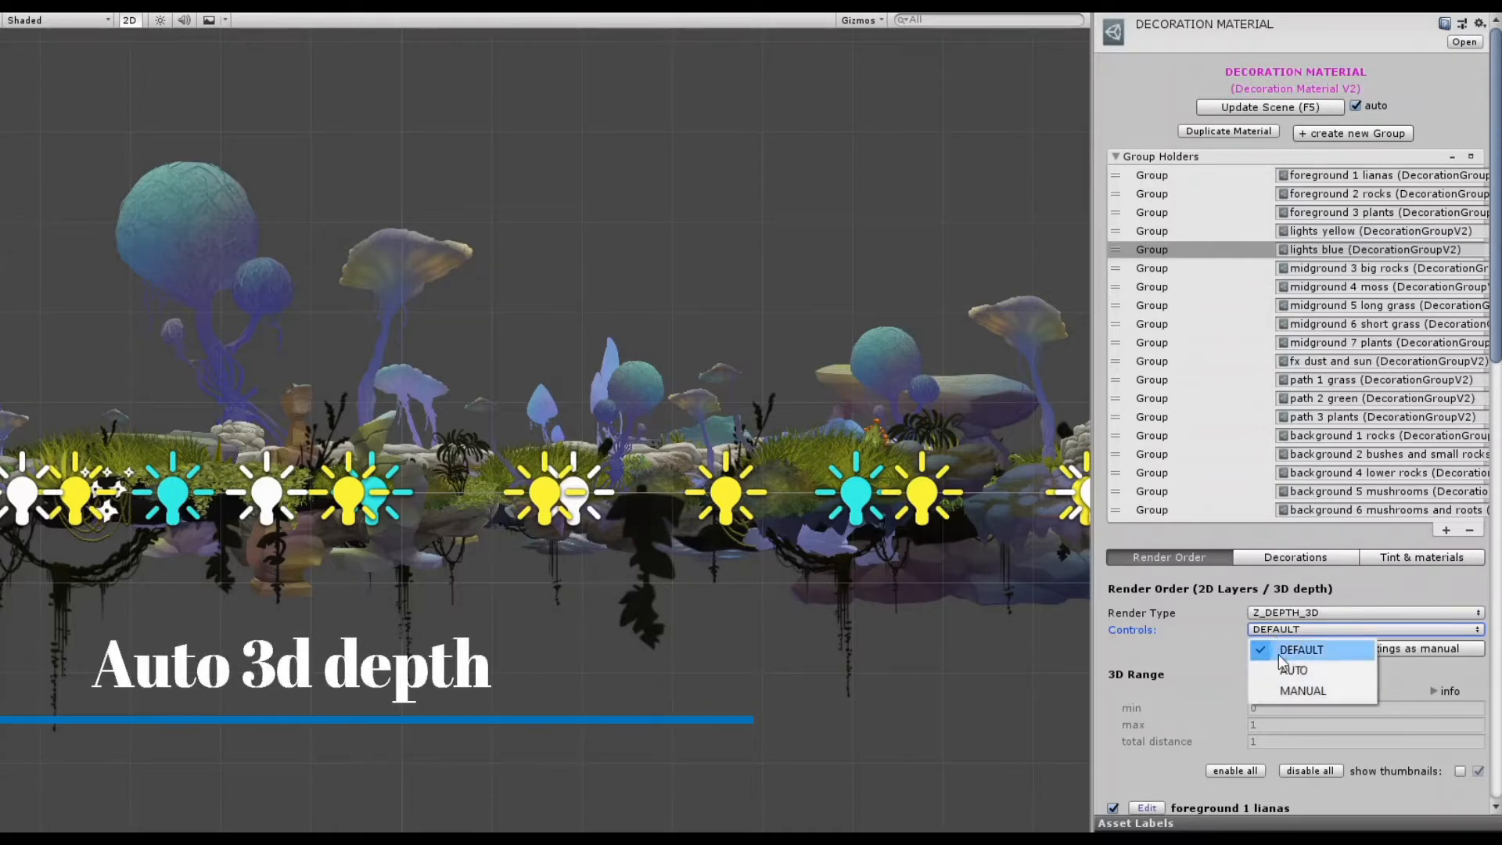
left_click(1294, 670)
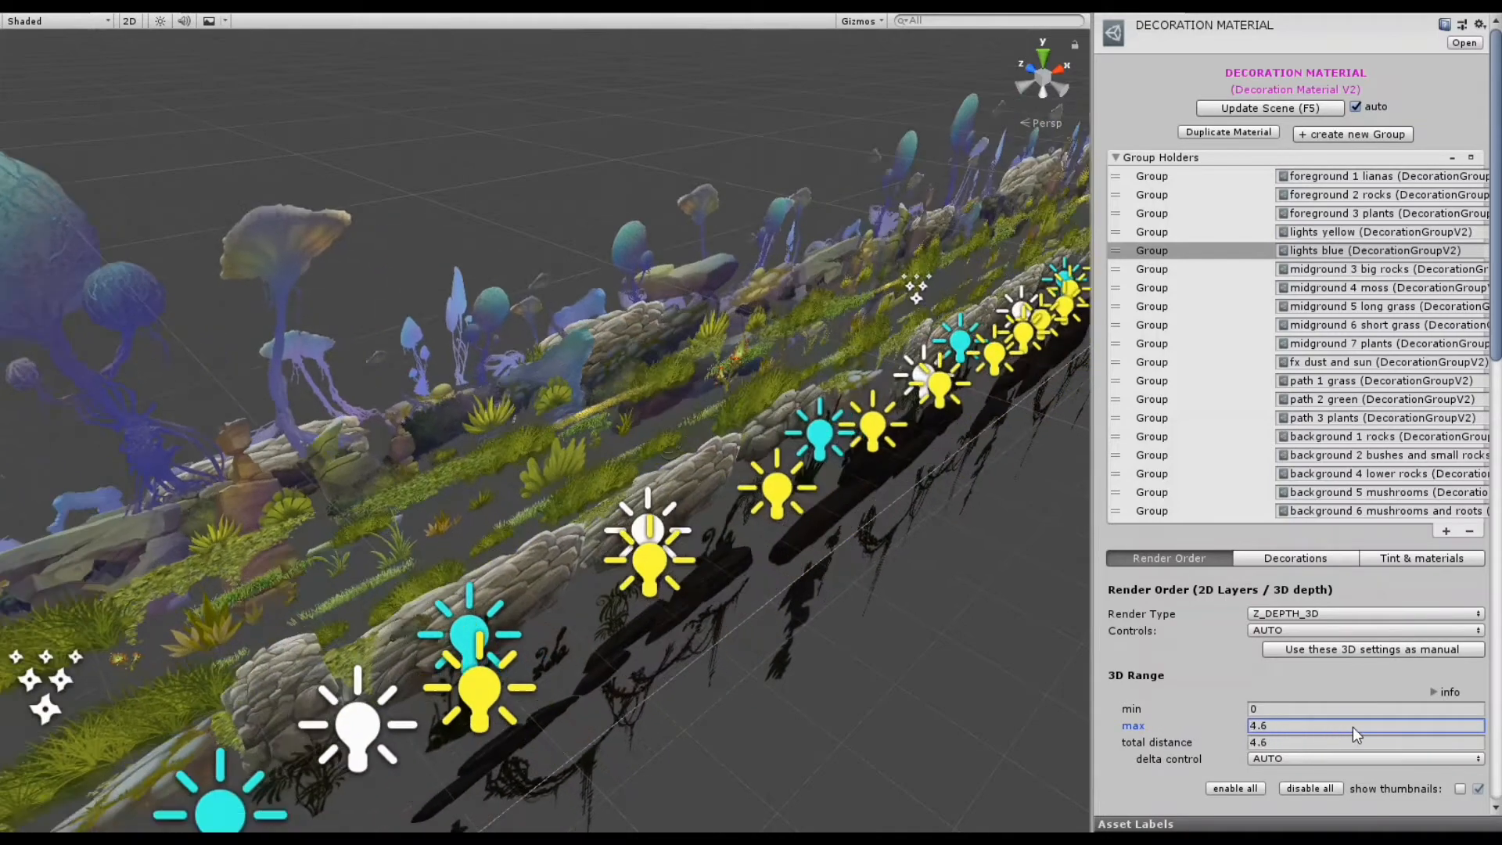
type("8.88")
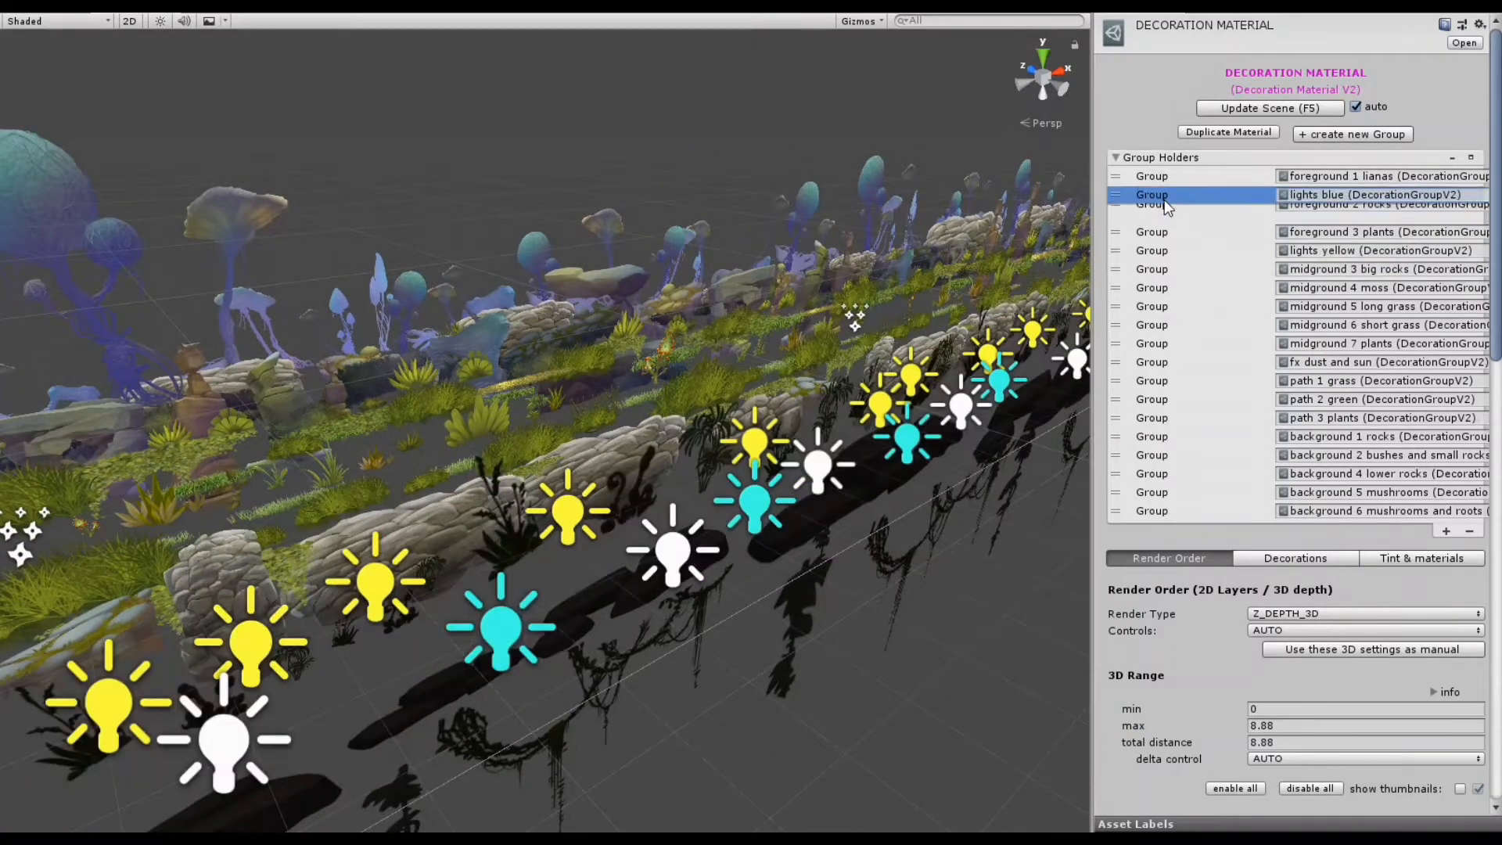
left_click_drag(1152, 194, 1152, 472)
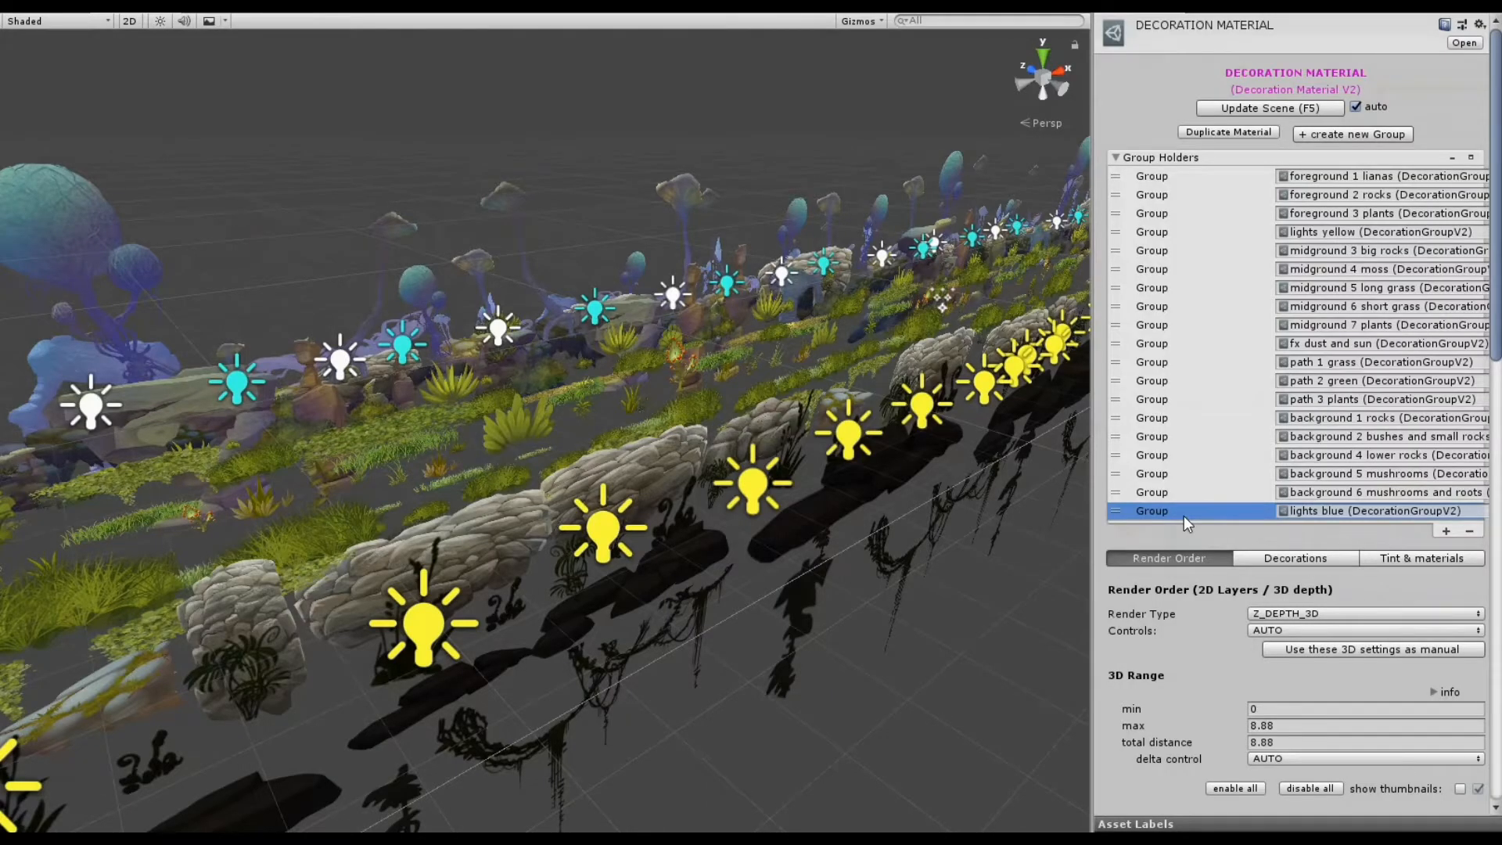
left_click(1114, 156)
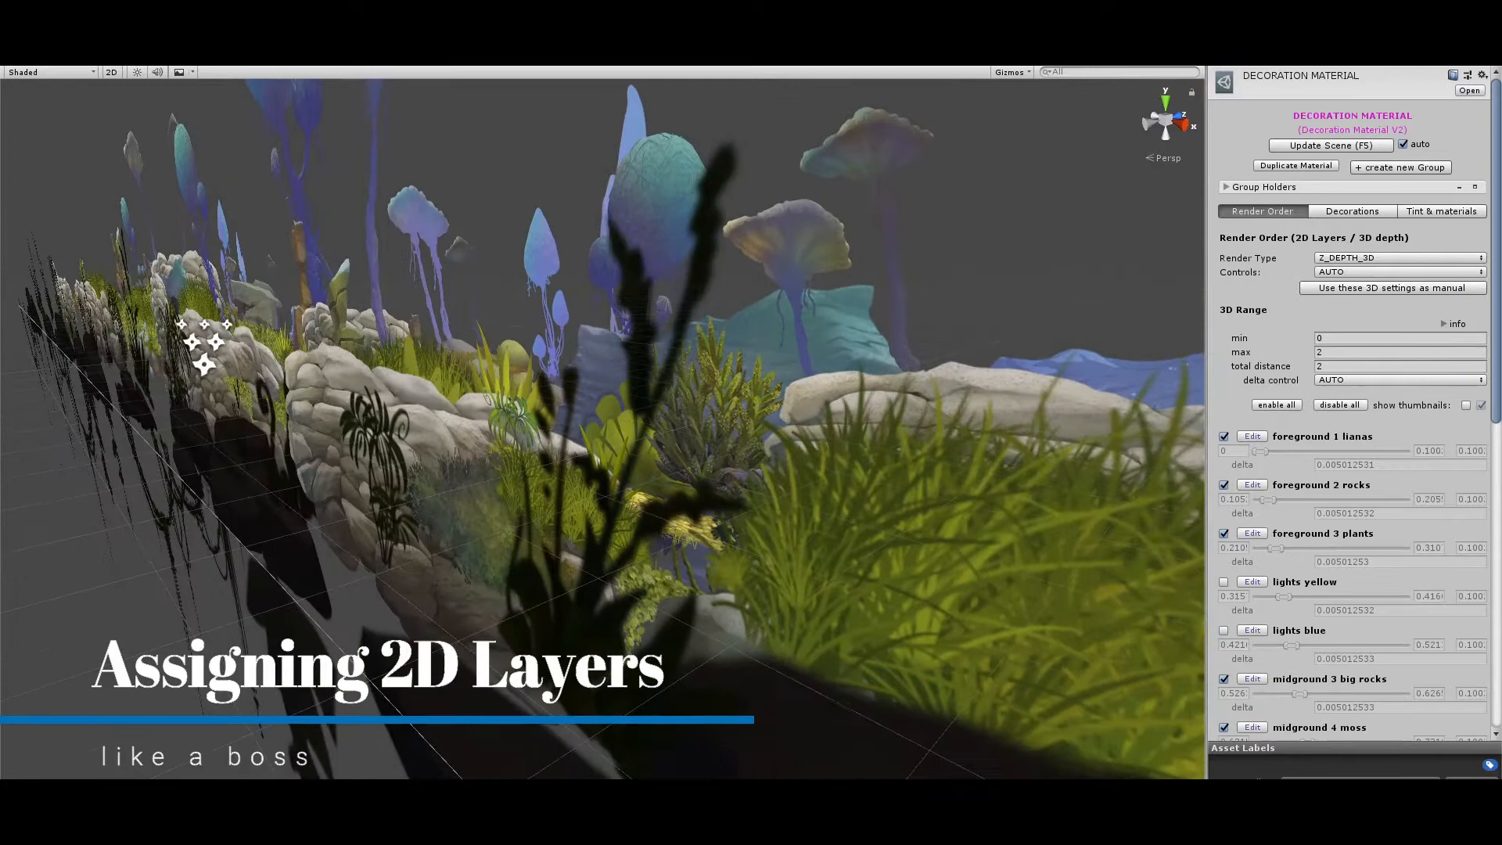
- Set Render Type to LAYERS_2D_AND_Z_DEPTH_3D with Global 2D Range Max 10000
left_click(1397, 257)
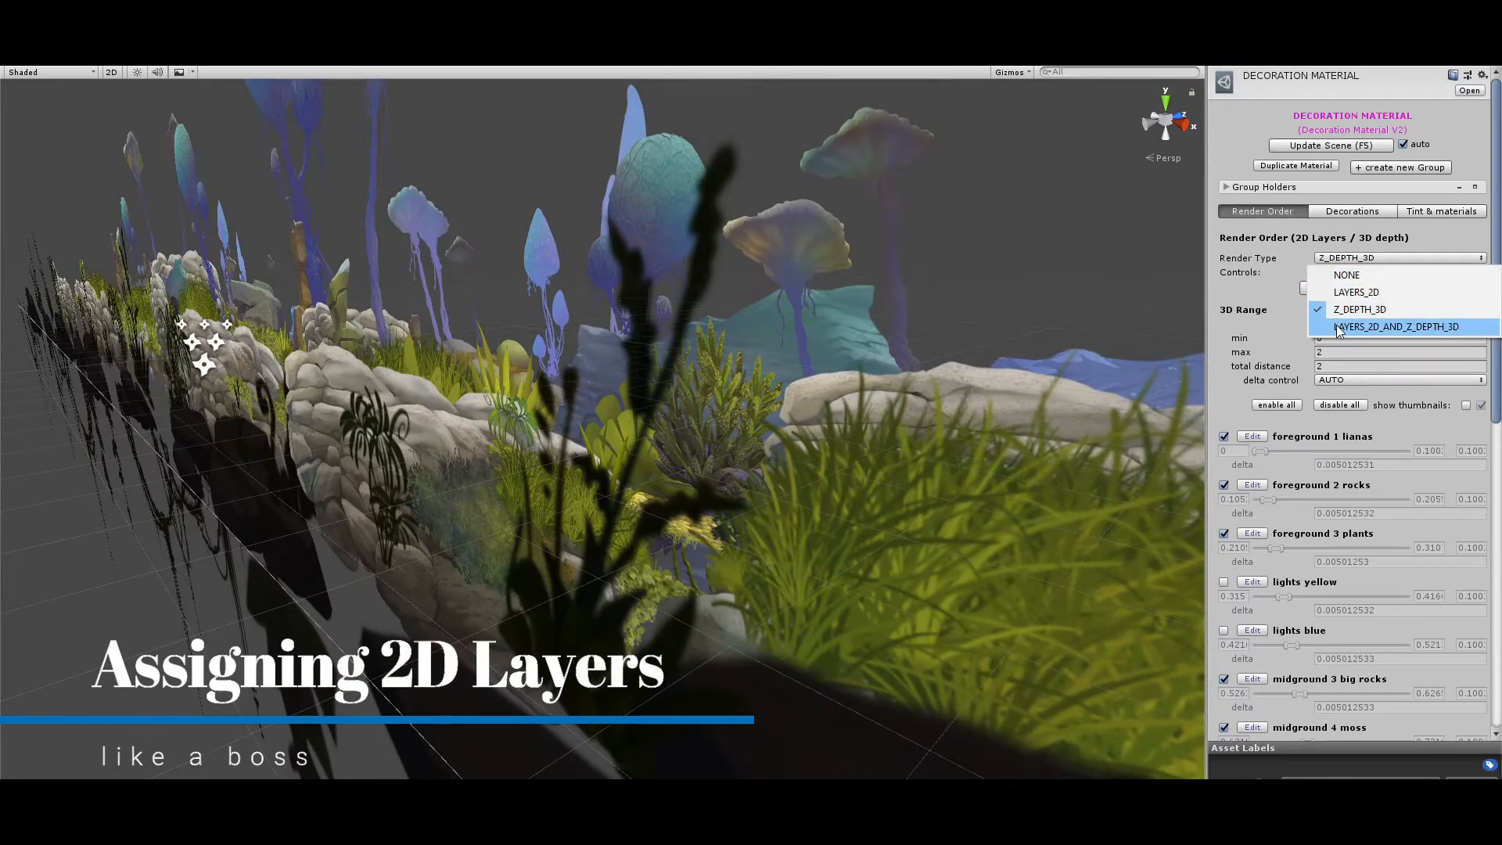
left_click(1396, 327)
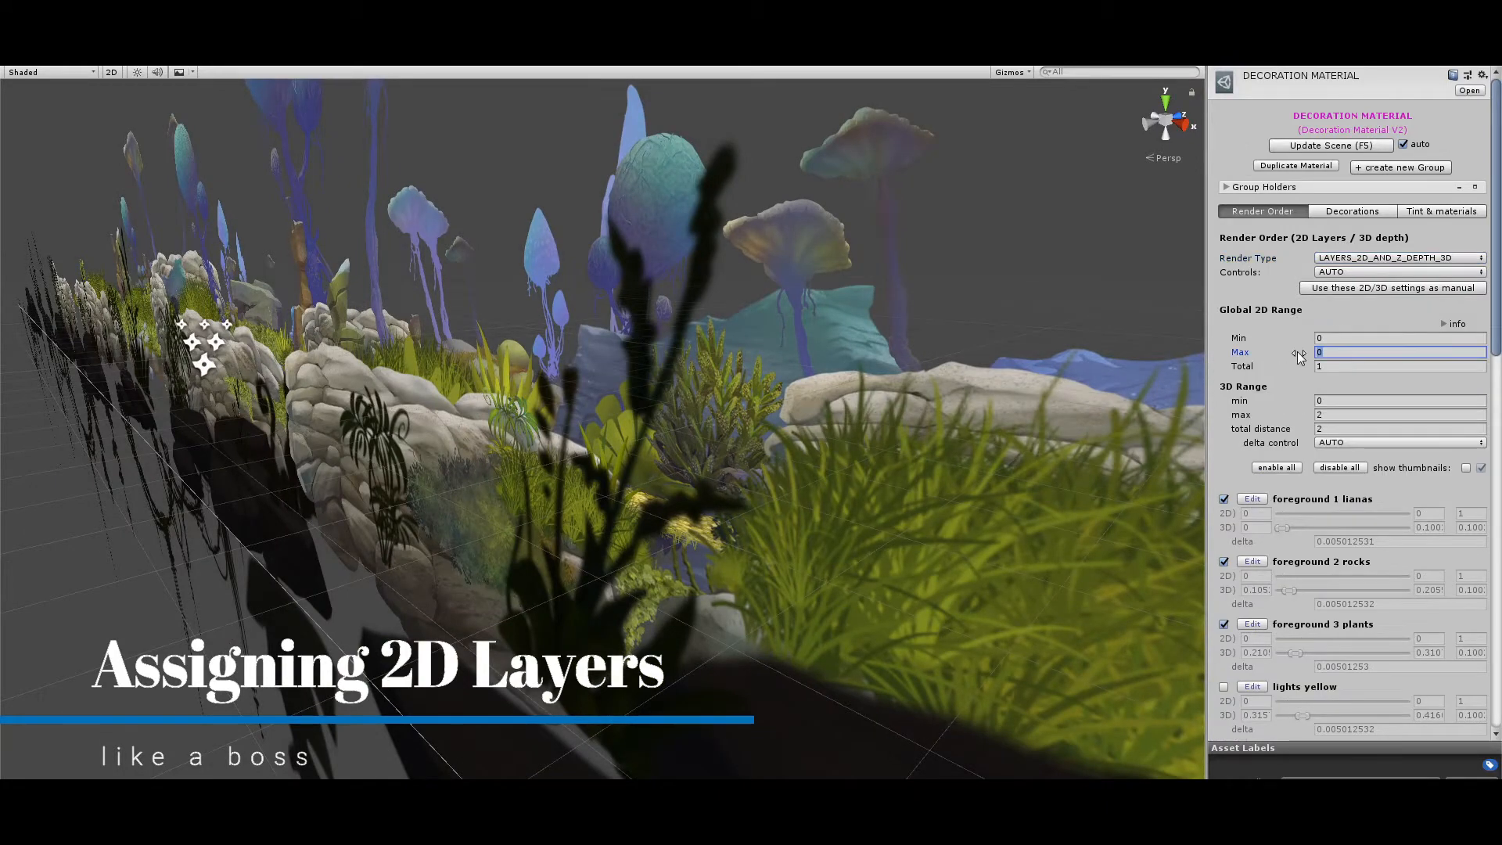
type("10000")
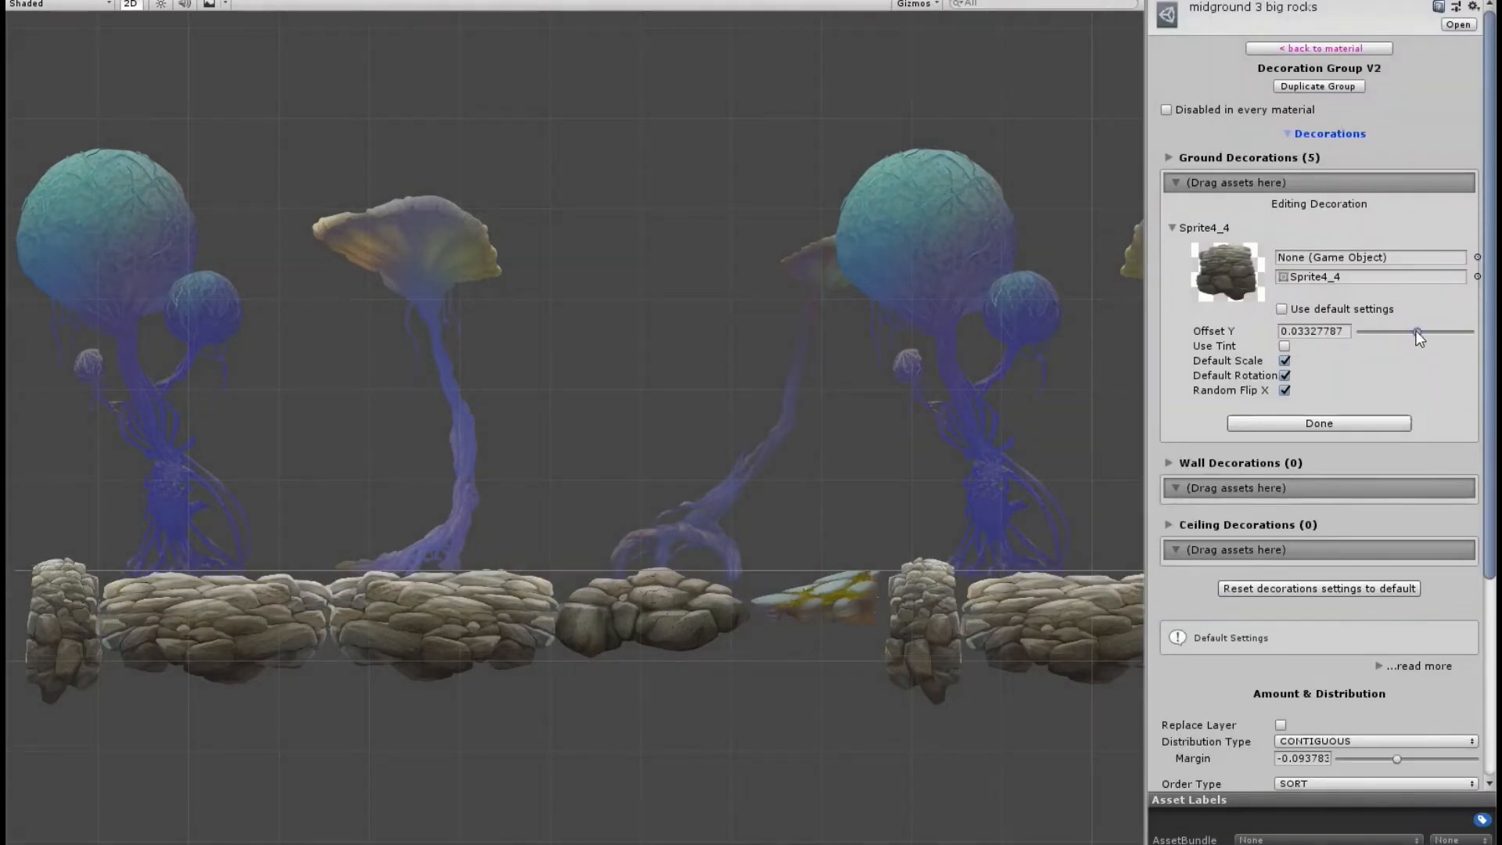
- Adjust the rock vertical offset, then give path 3 plants RANDOM_NO_REPEAT ordering at lower density
left_click_drag(1416, 332, 1439, 331)
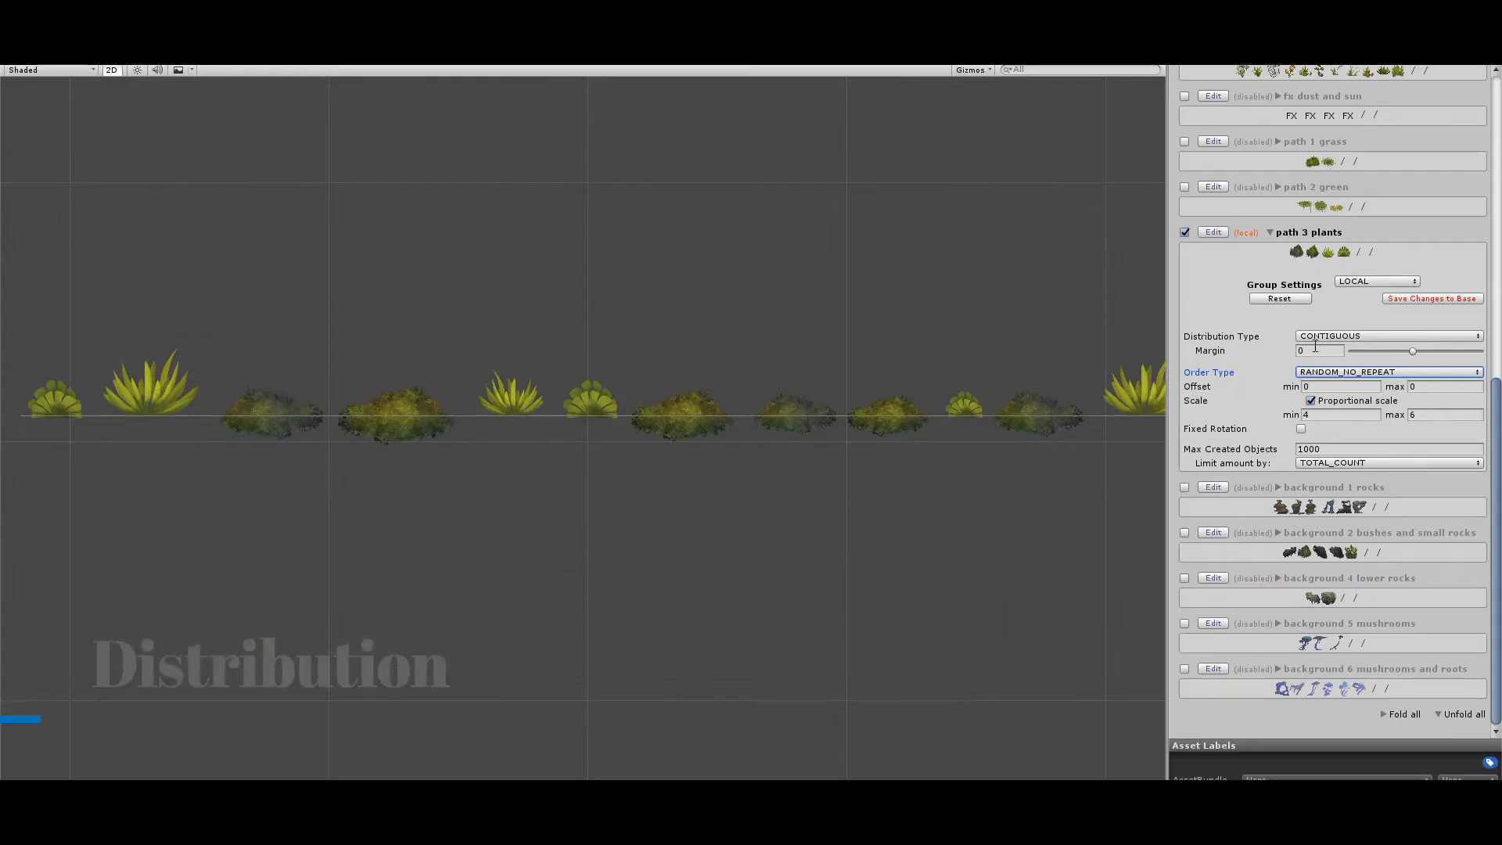
left_click(1386, 335)
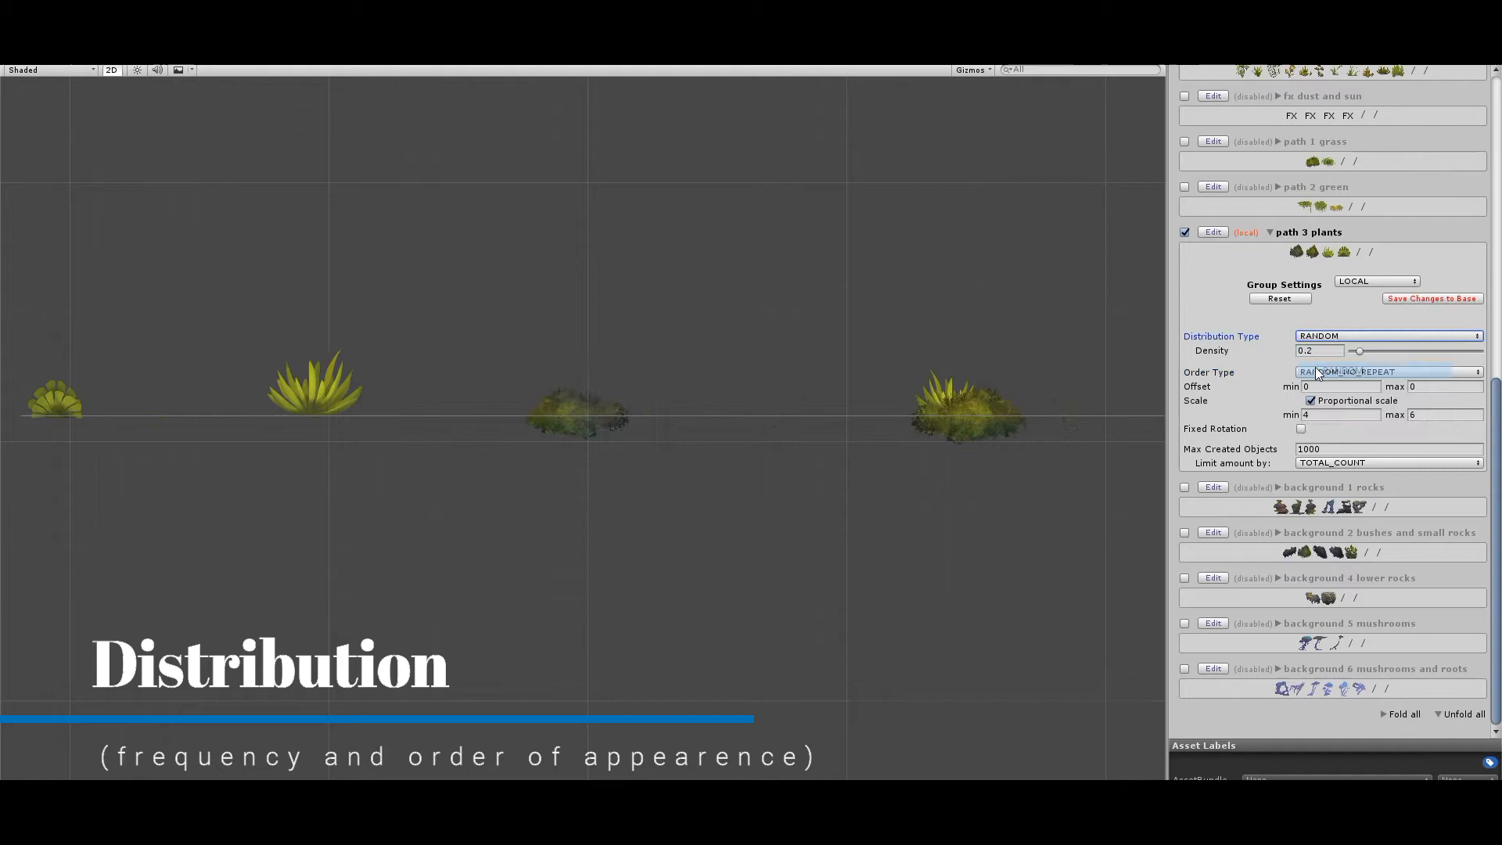
left_click_drag(1358, 350, 1377, 351)
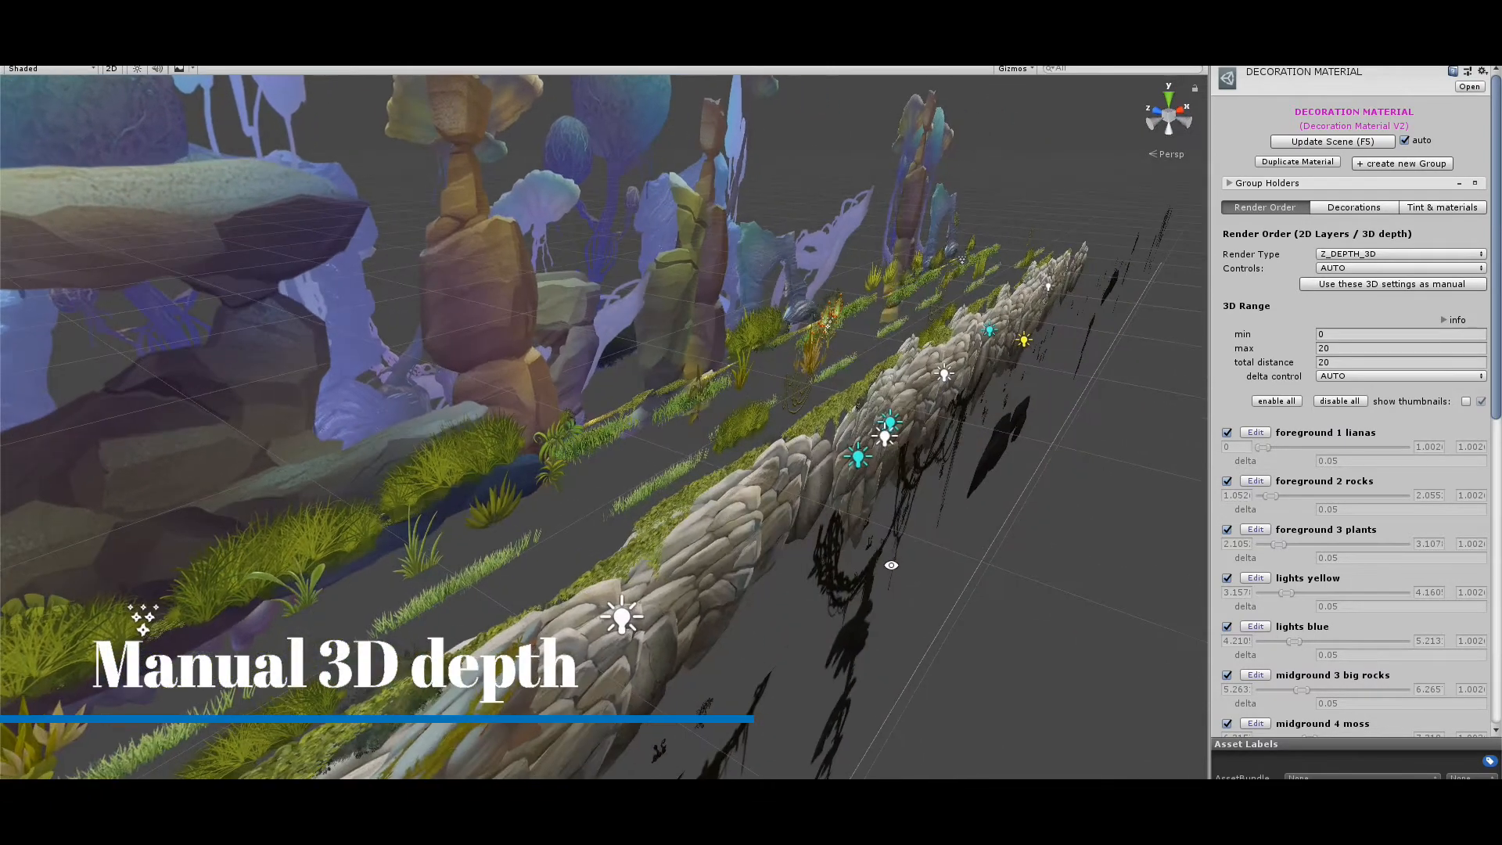
- Switch depth Controls to MANUAL and review each group's own depth range sliders
left_click(1399, 267)
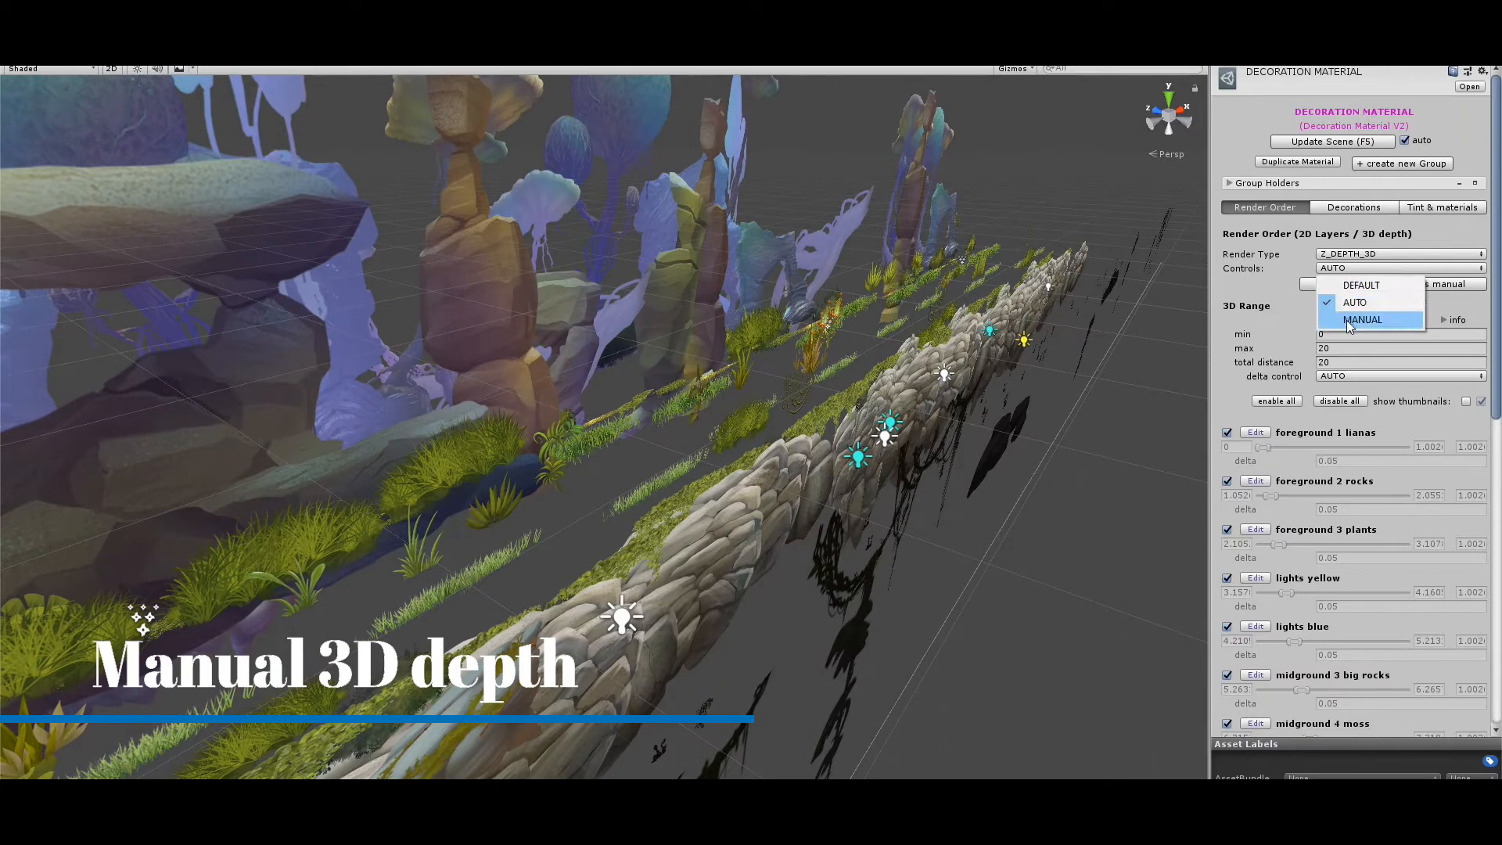
left_click(1363, 319)
type("-10")
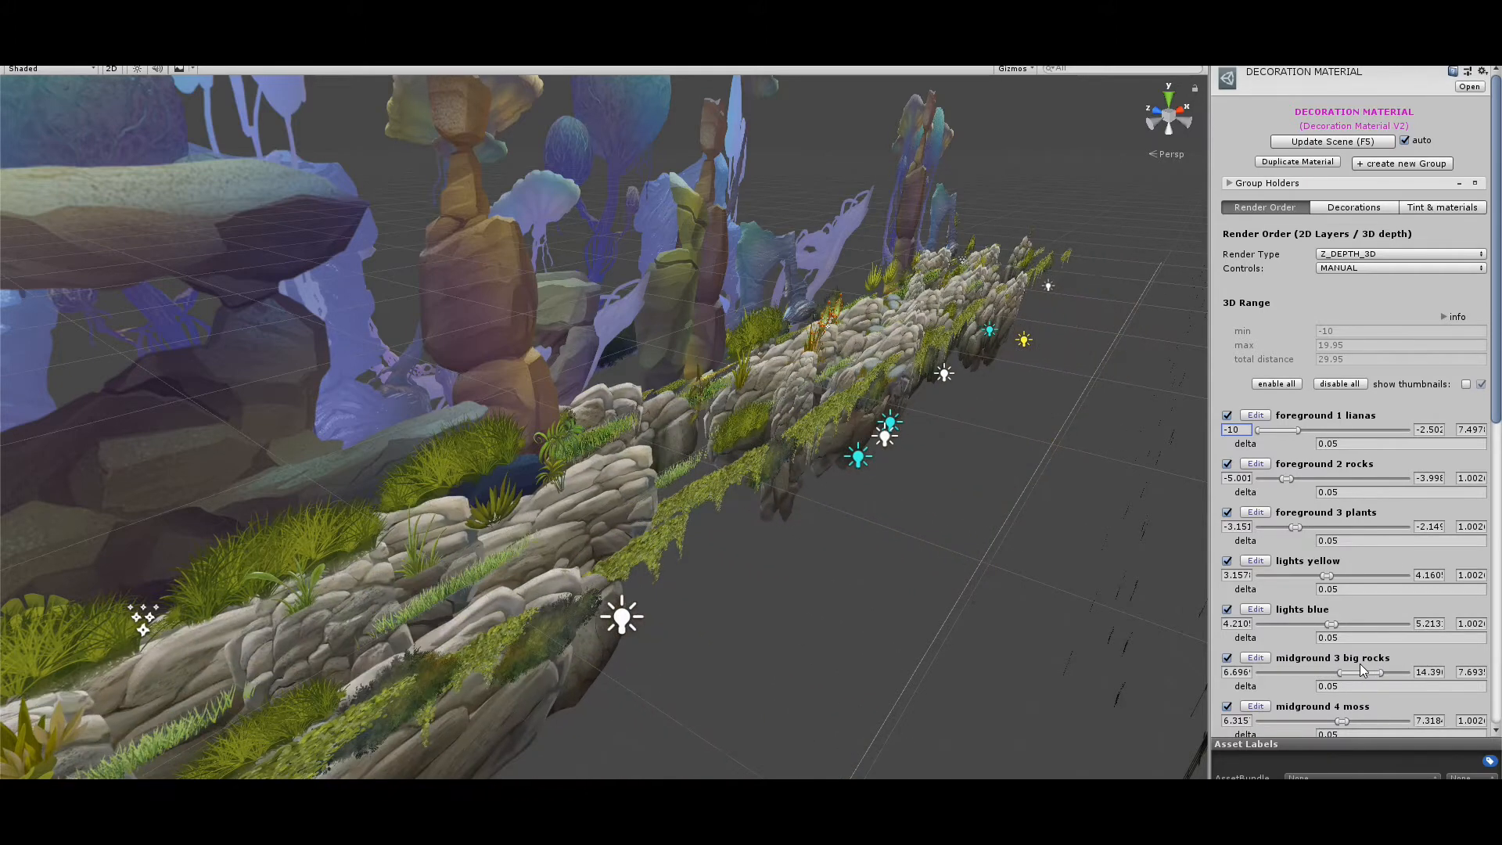
scroll("down", 3)
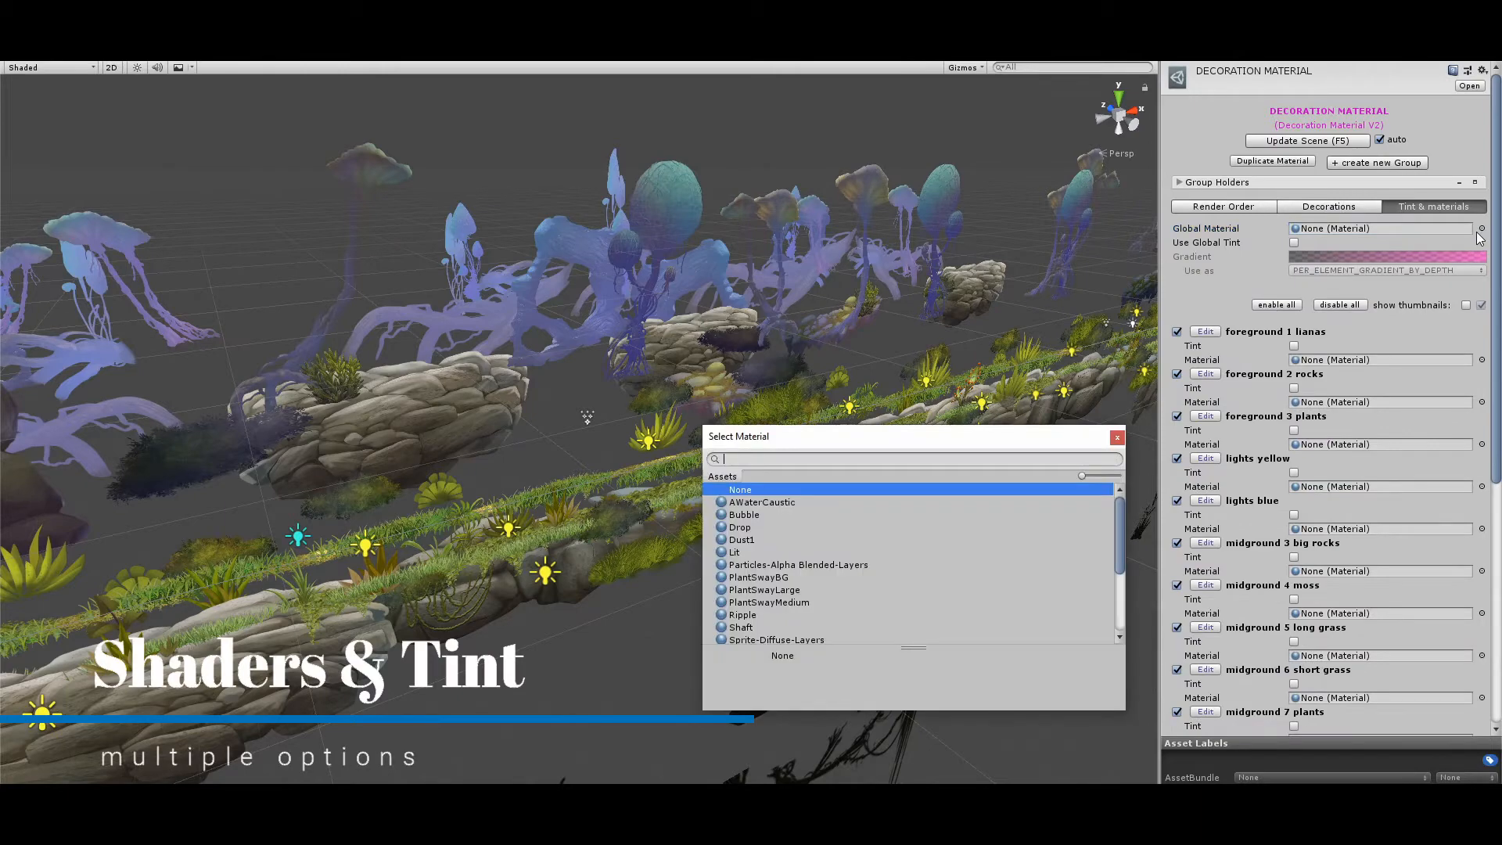
- Choose a Global Material for the decorations from the Select Material picker
left_click(735, 553)
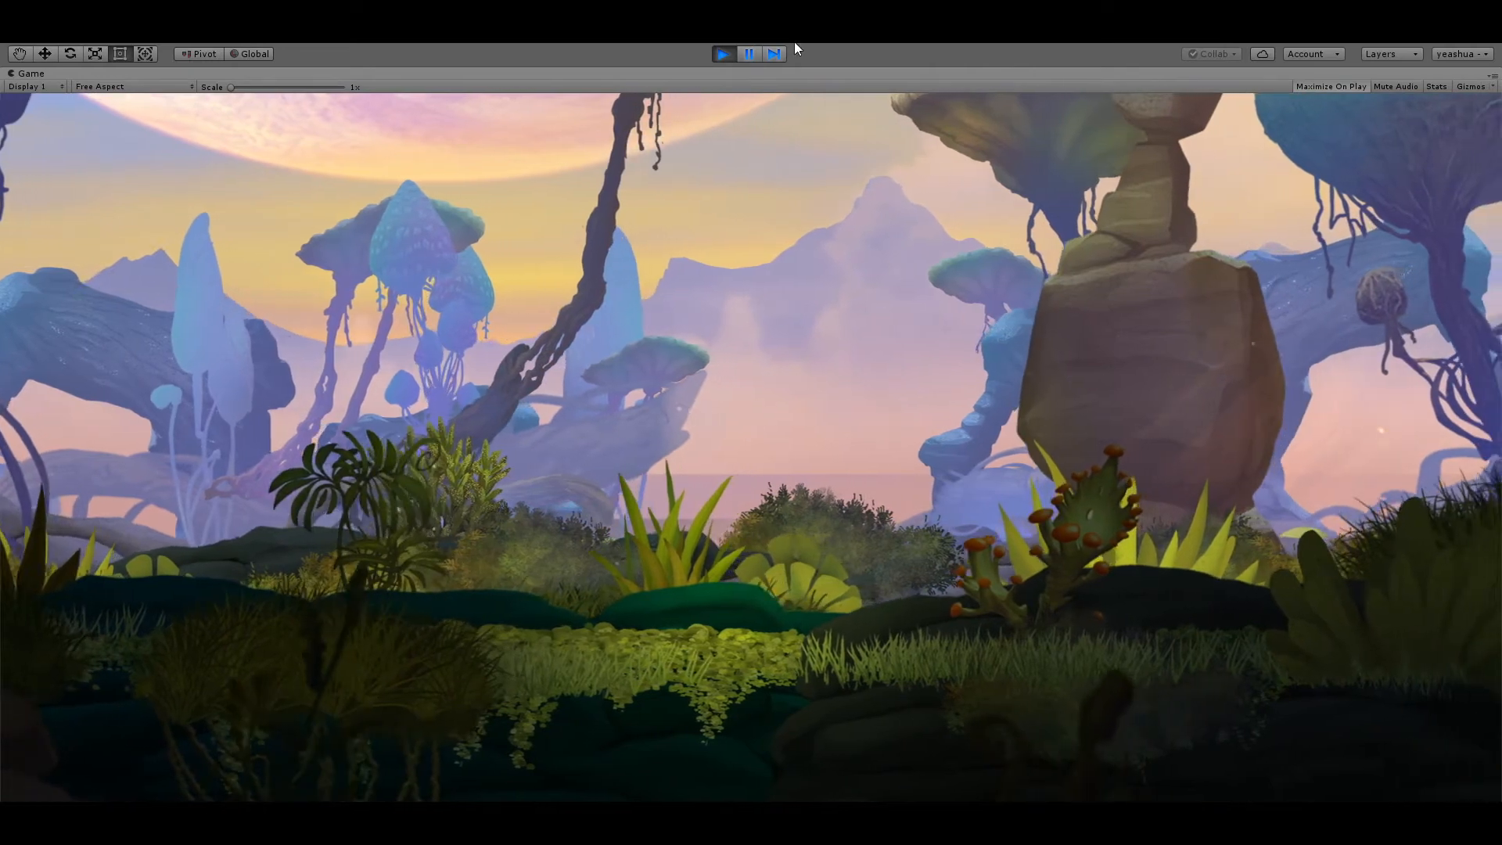
- Select the Spline & Decorator, randomize its decorations several times, then stop Play mode
left_click(108, 73)
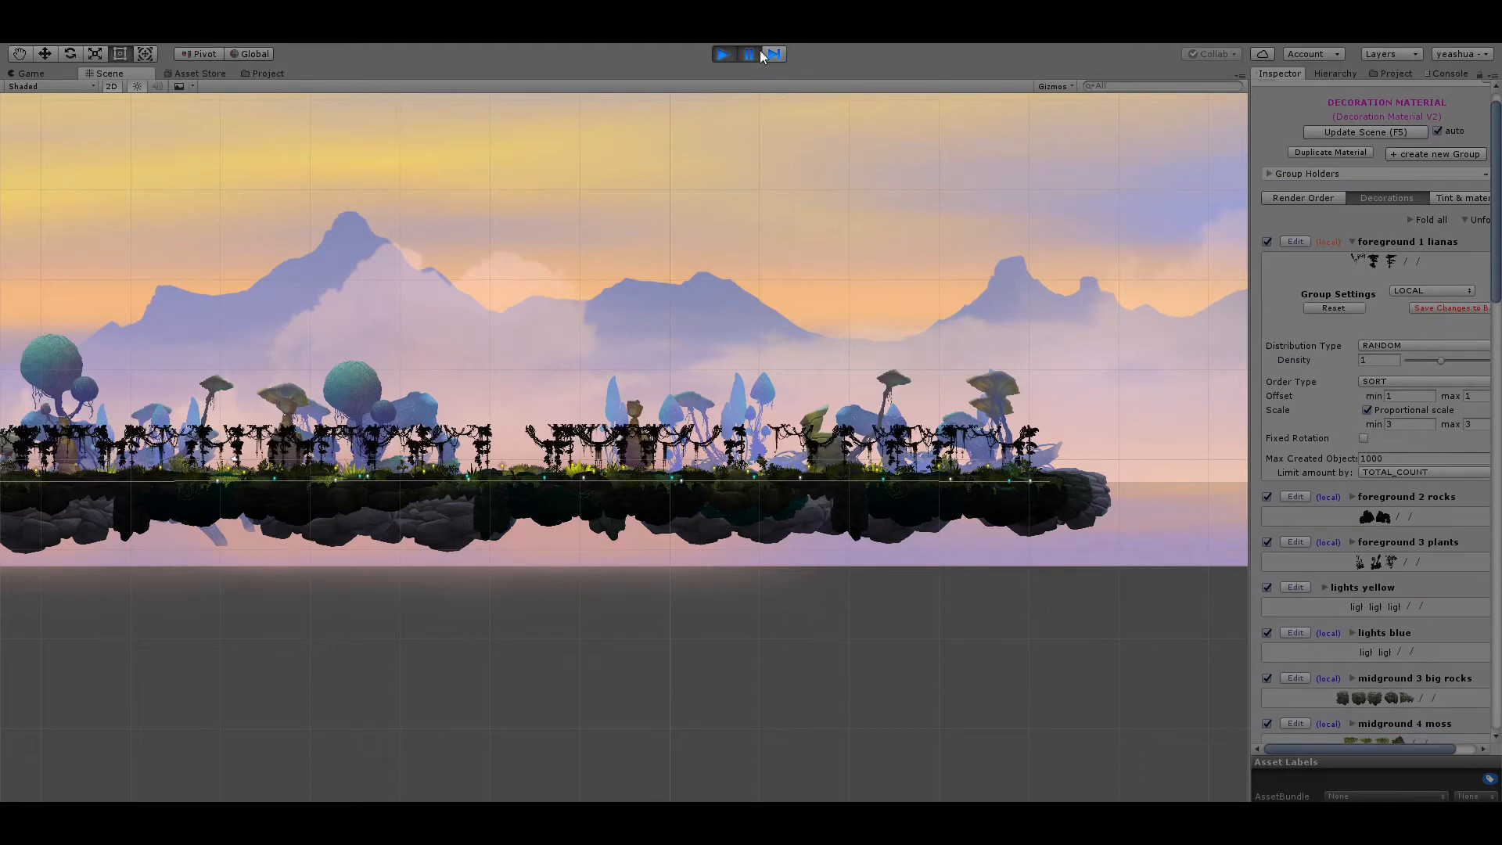
left_click(722, 53)
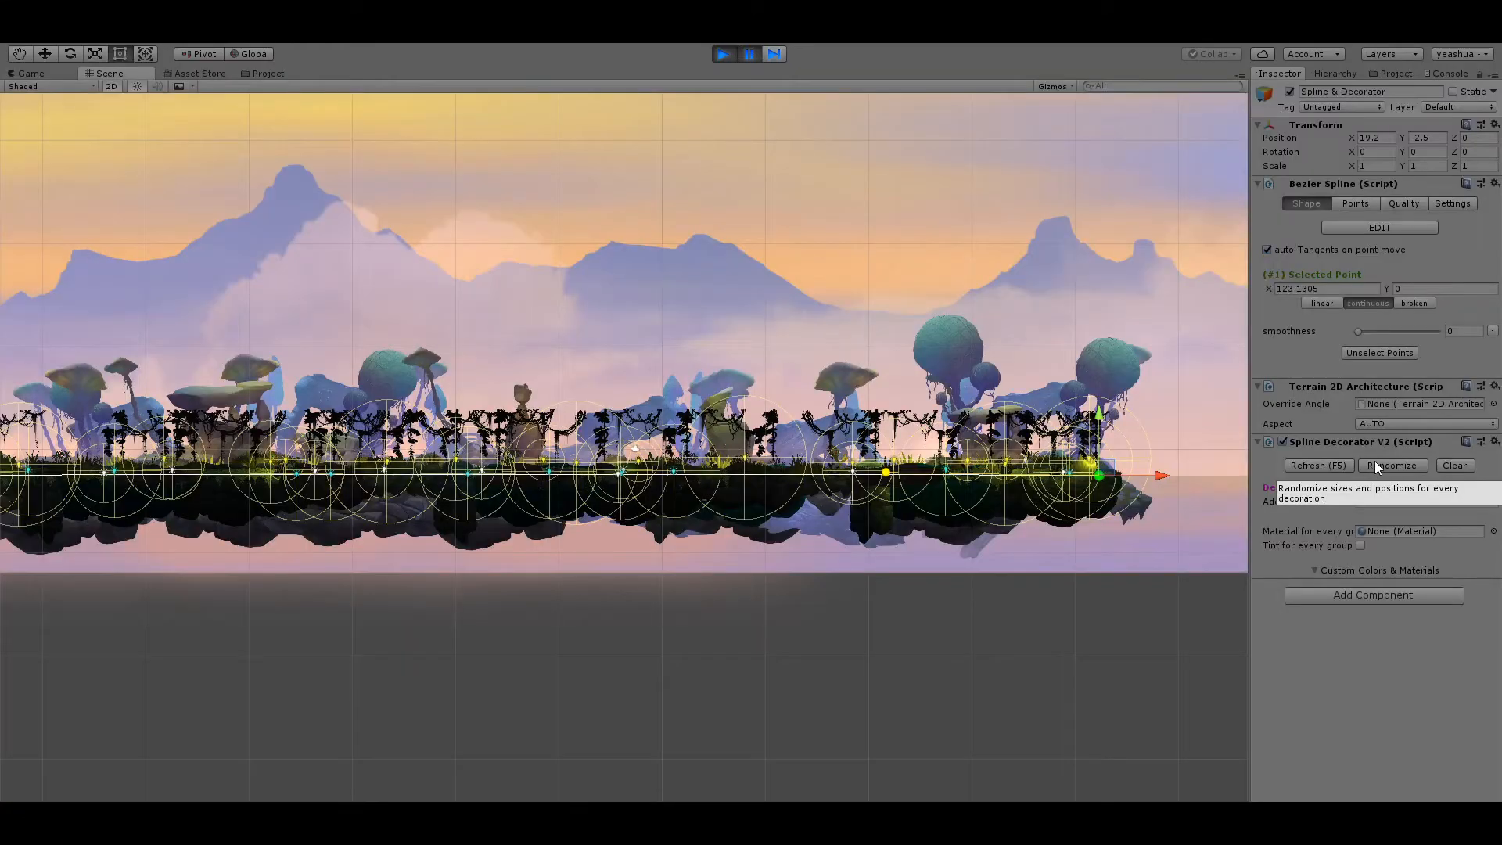
left_click(1391, 465)
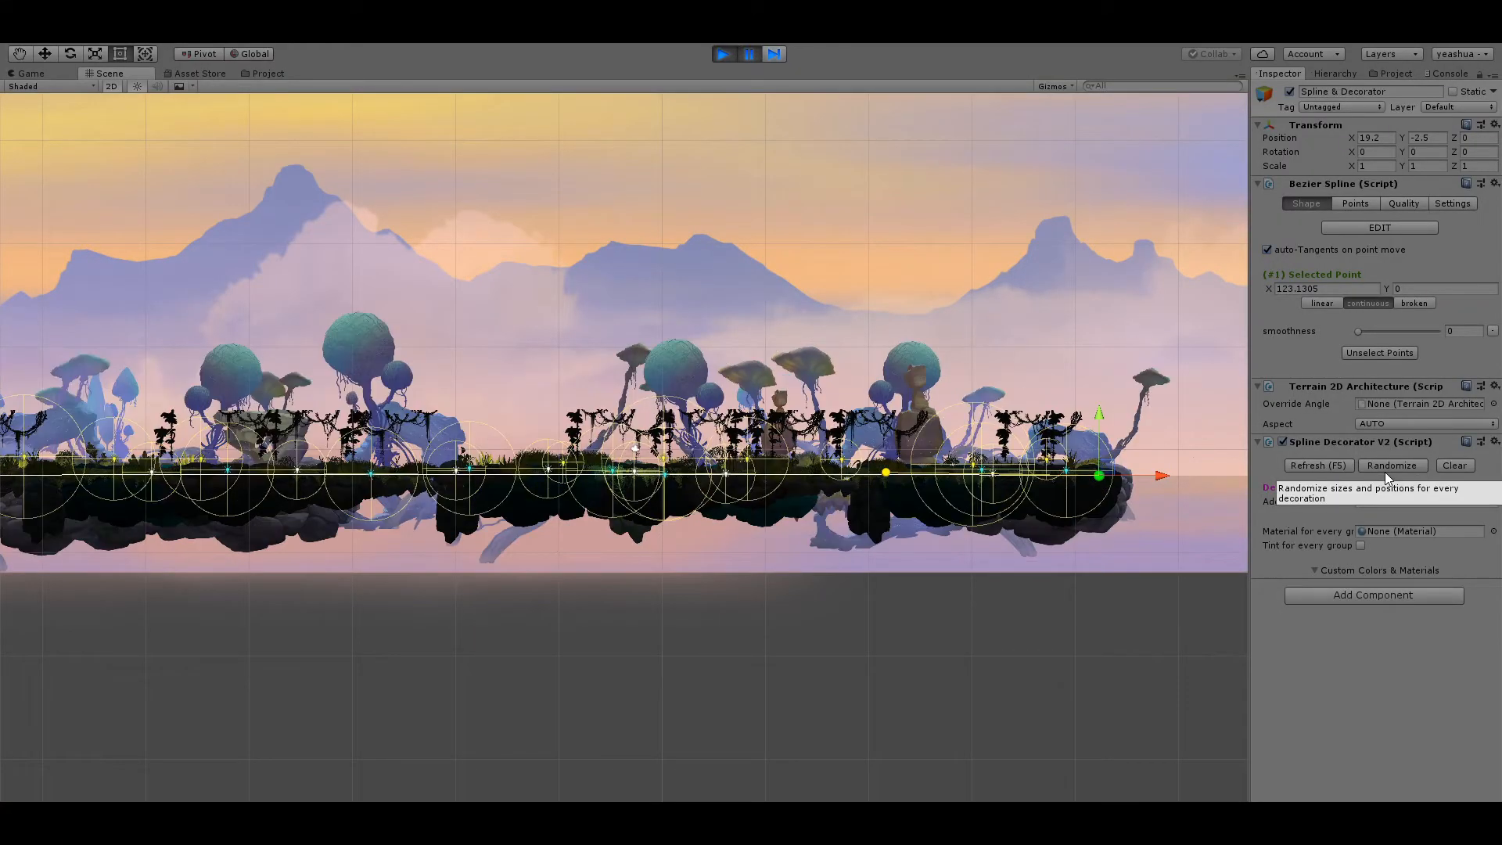
left_click(723, 53)
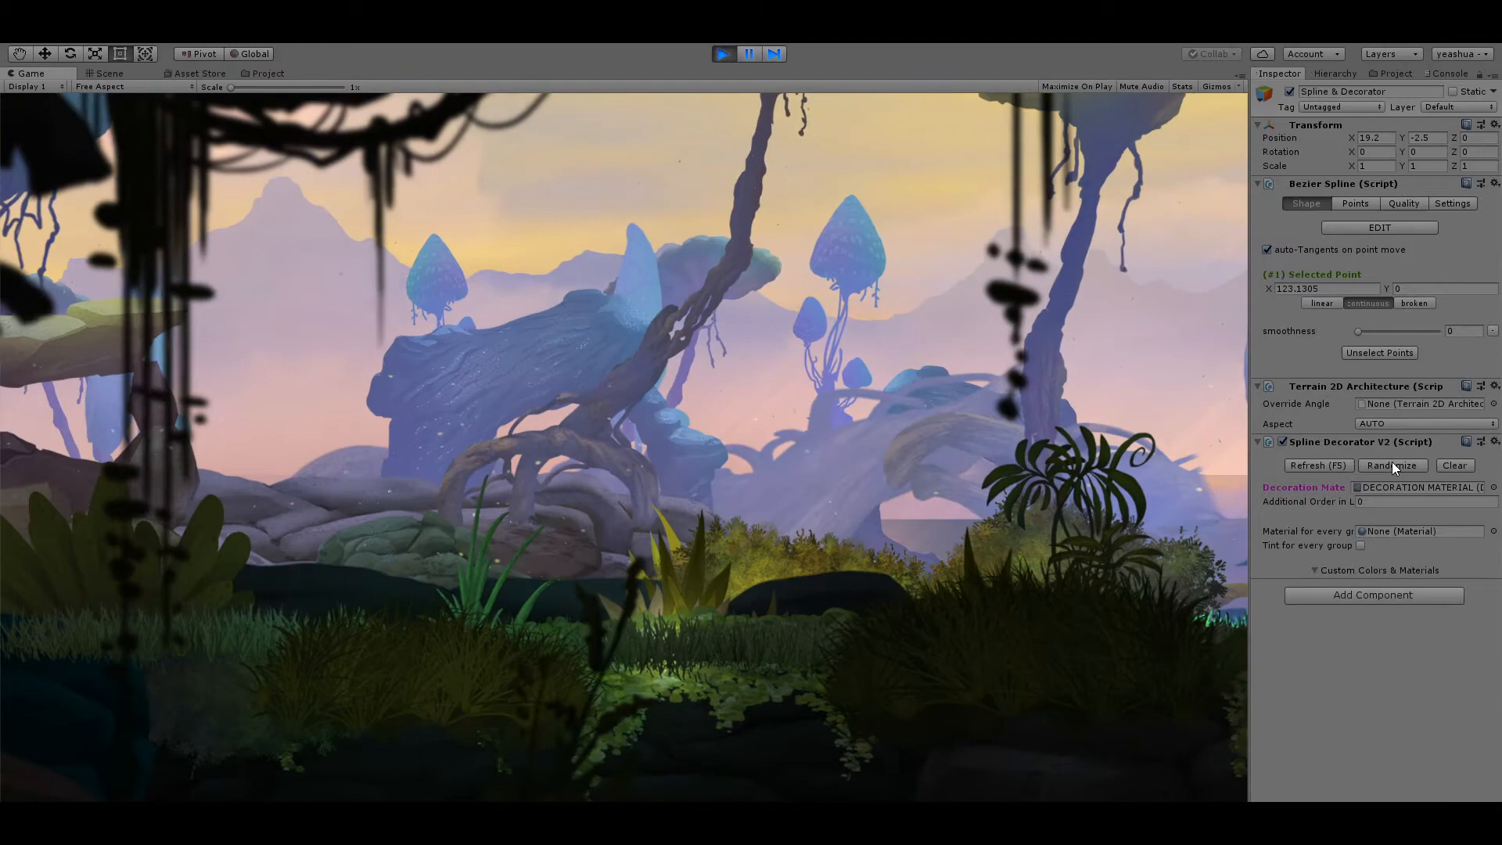
left_click(1389, 465)
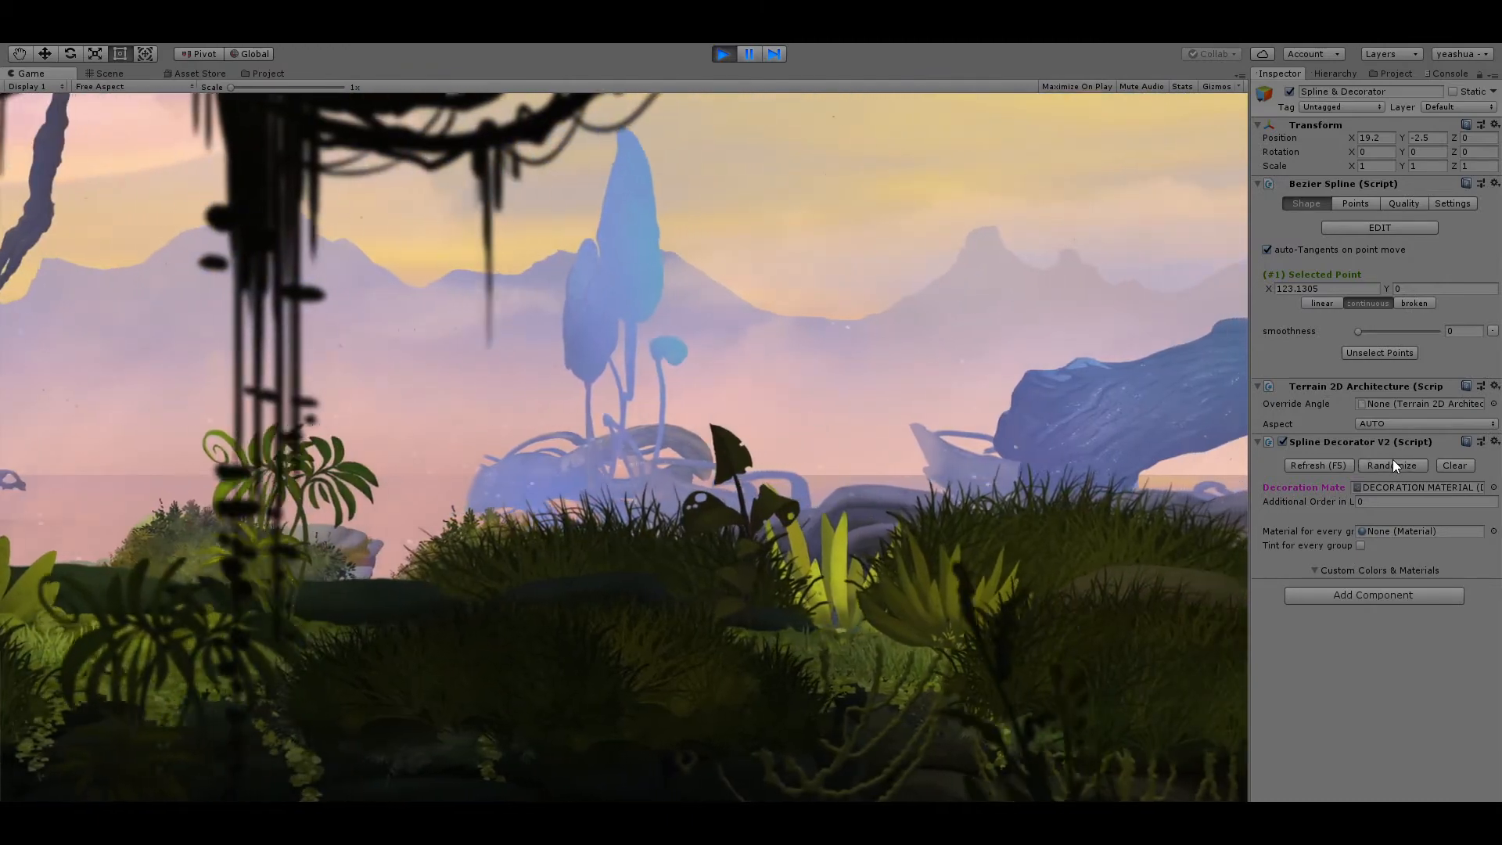
left_click(1391, 465)
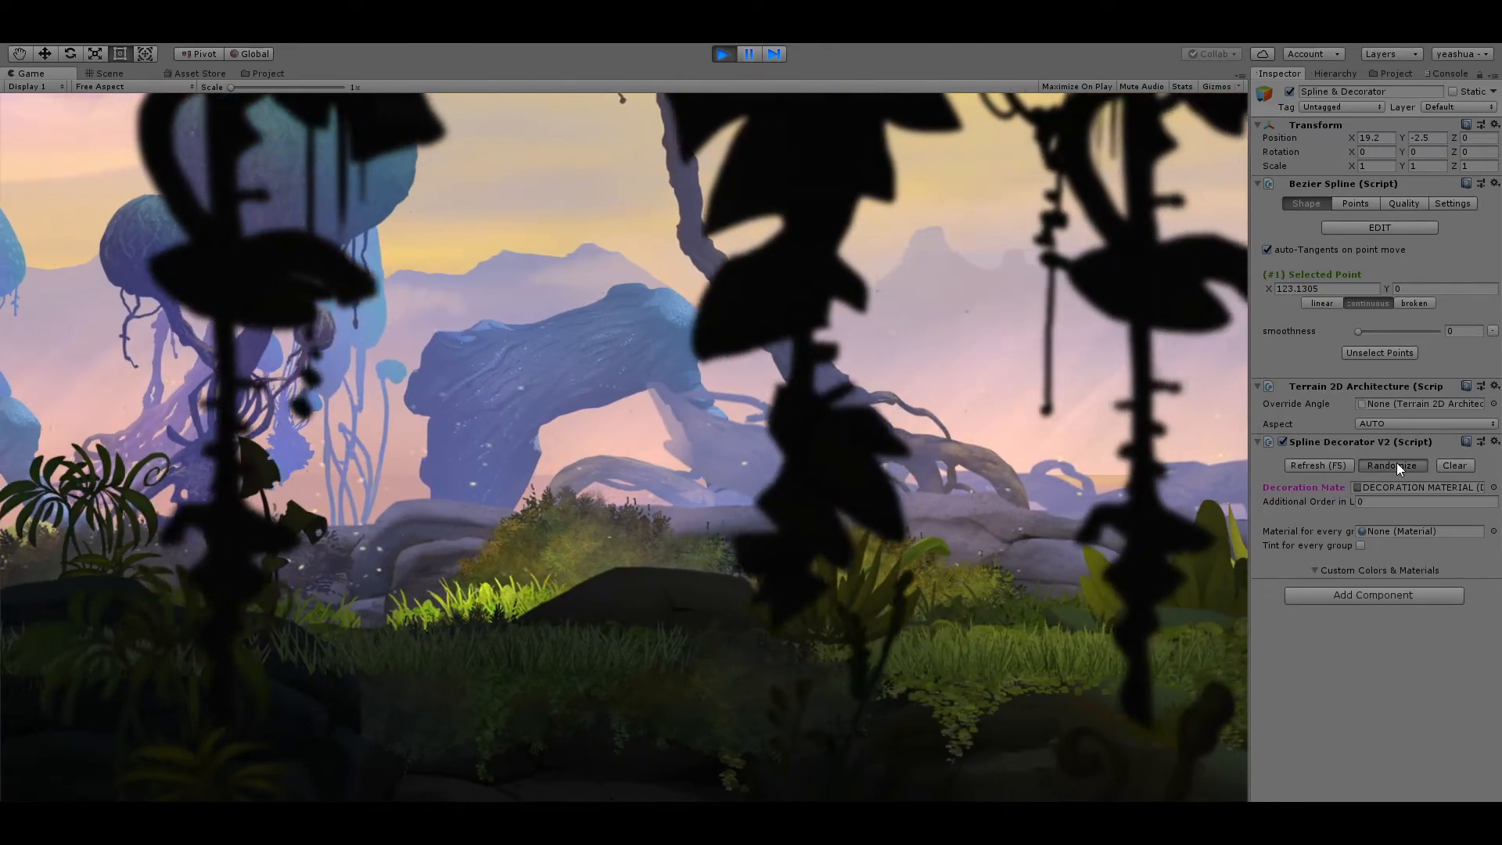
left_click(1391, 465)
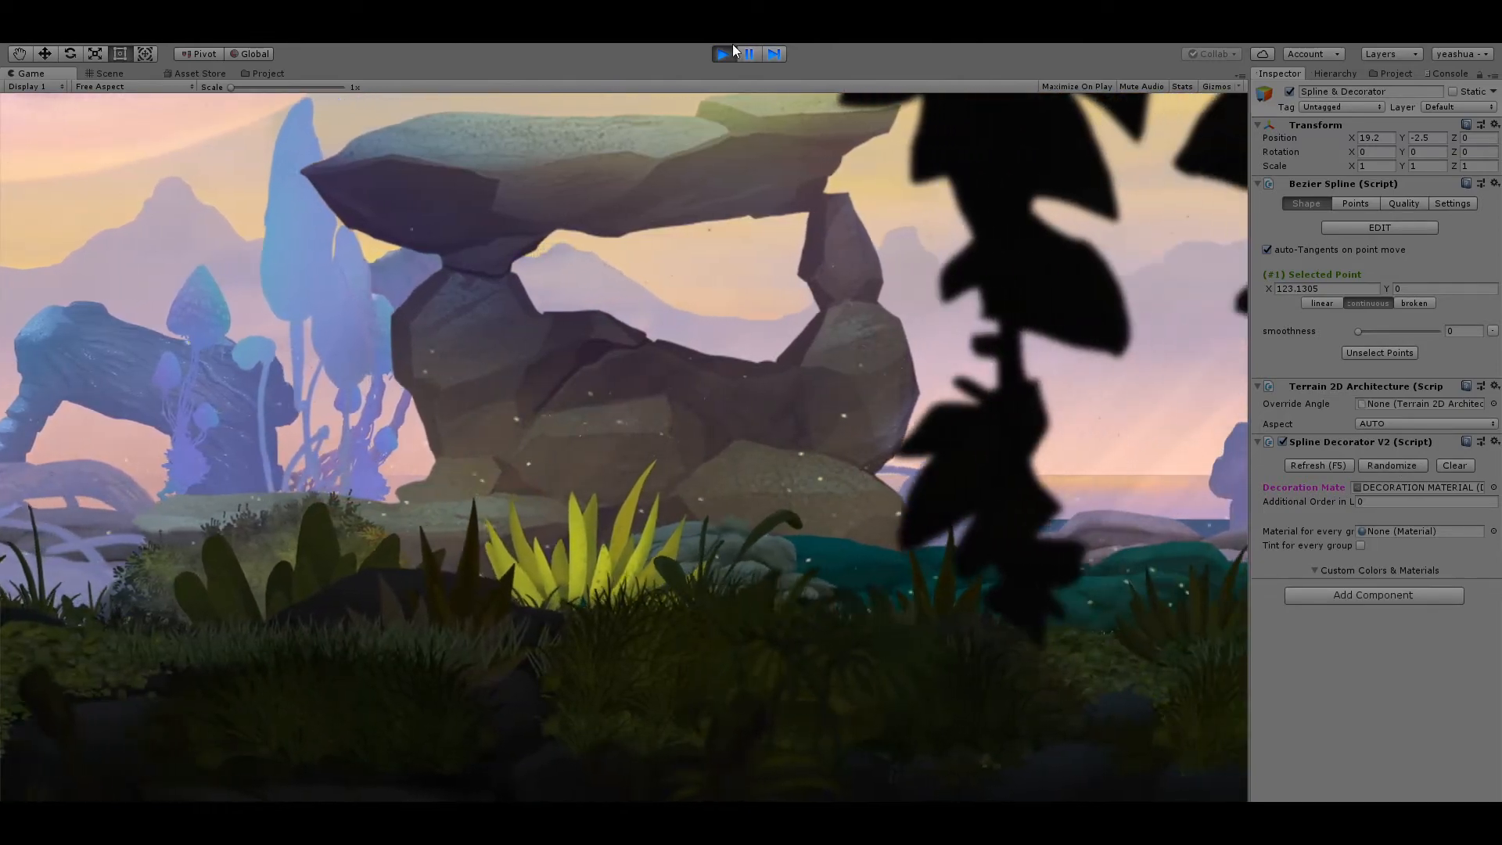
left_click(108, 68)
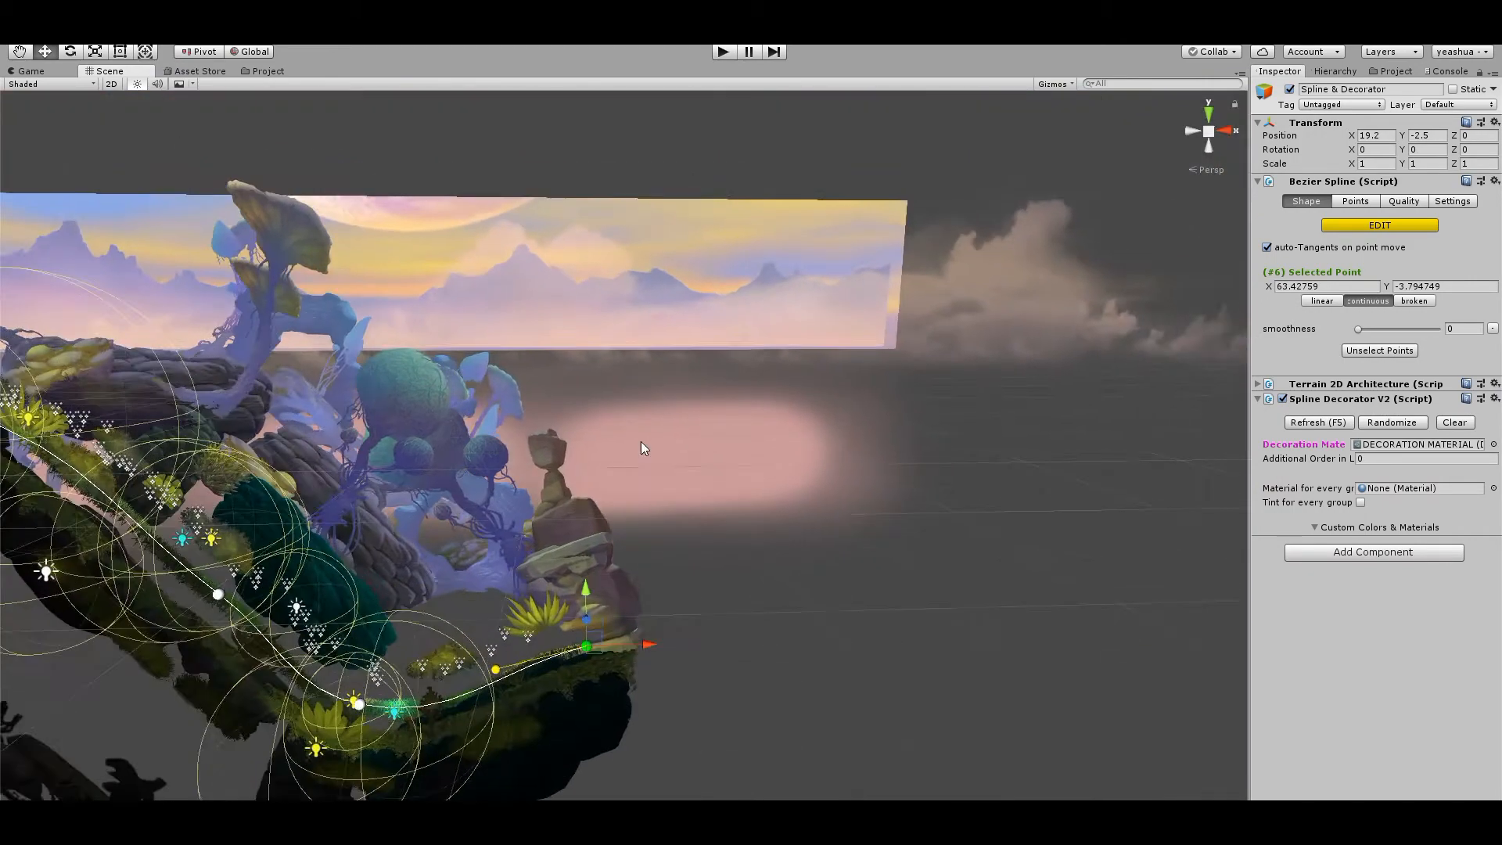
- Orbit around the decorated terrain and enter Play mode to review the scene
left_click_drag(583, 643, 1044, 634)
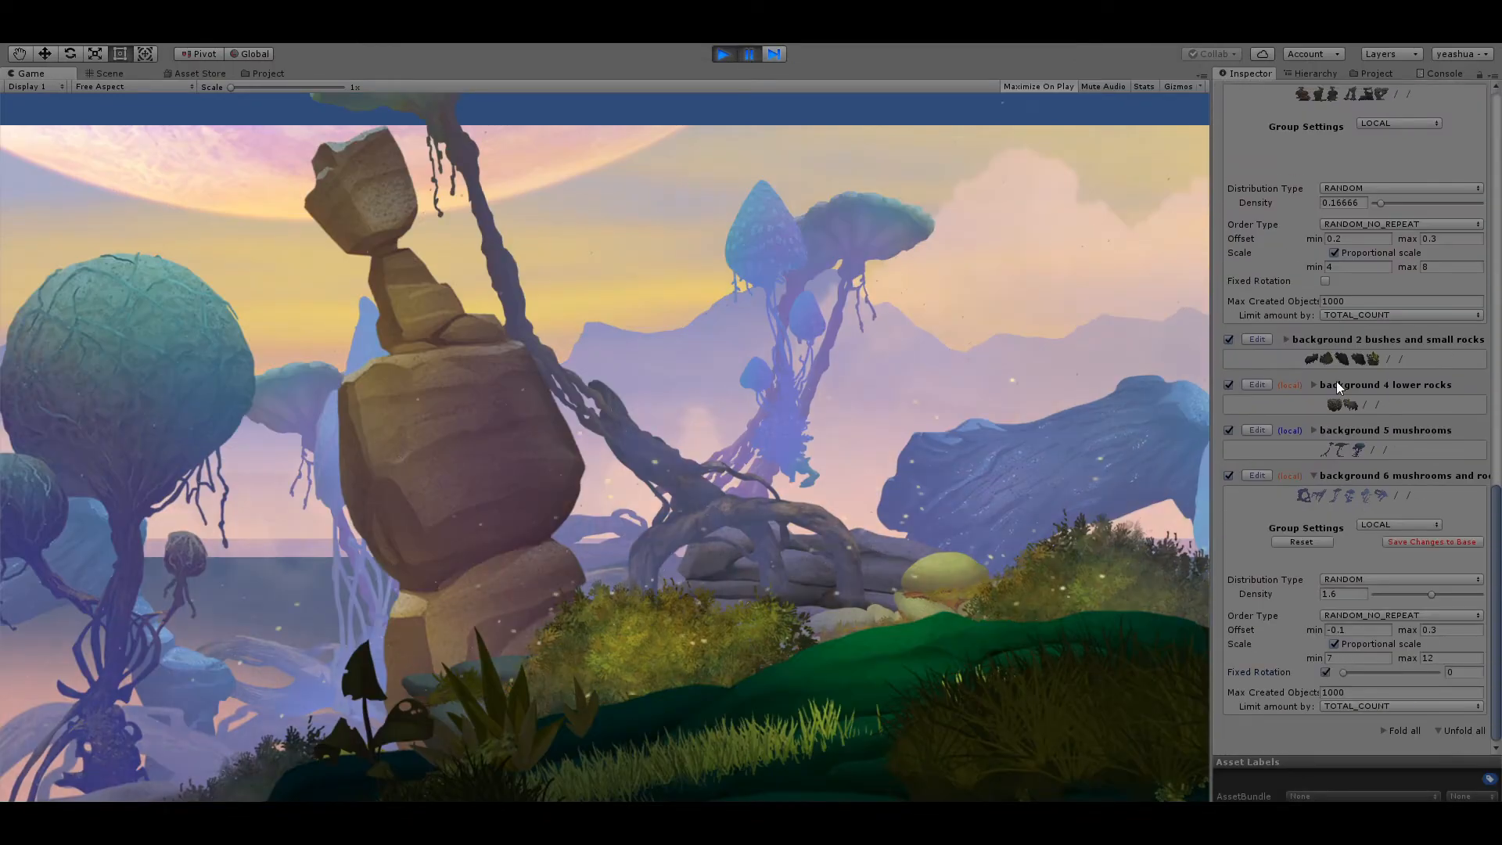
left_click(725, 53)
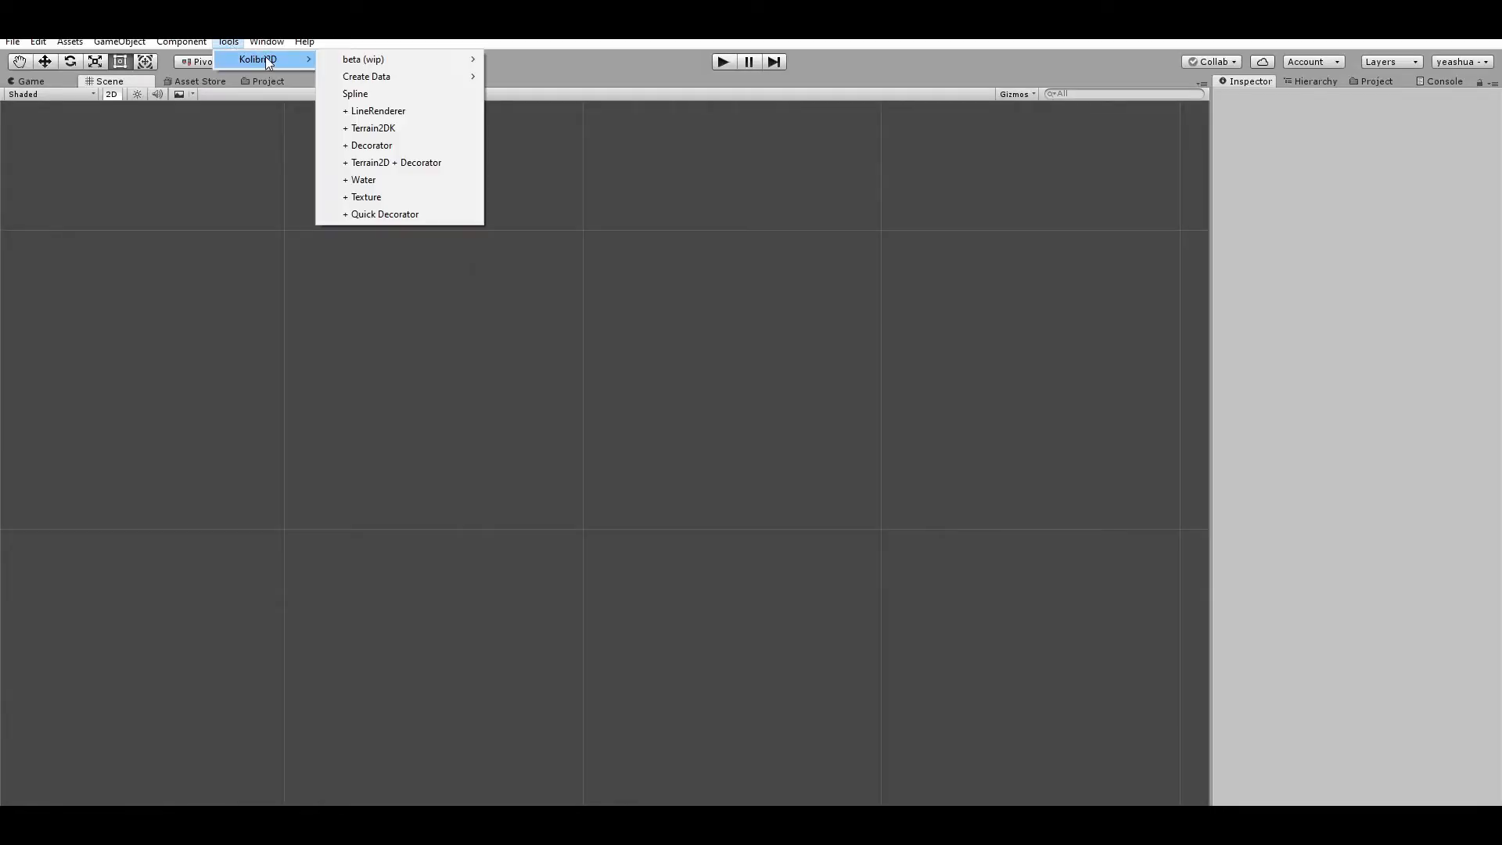
- Add a Kolibri2D decorator spline with the decoration material, forming a small mushroom-and-rock island
left_click(355, 93)
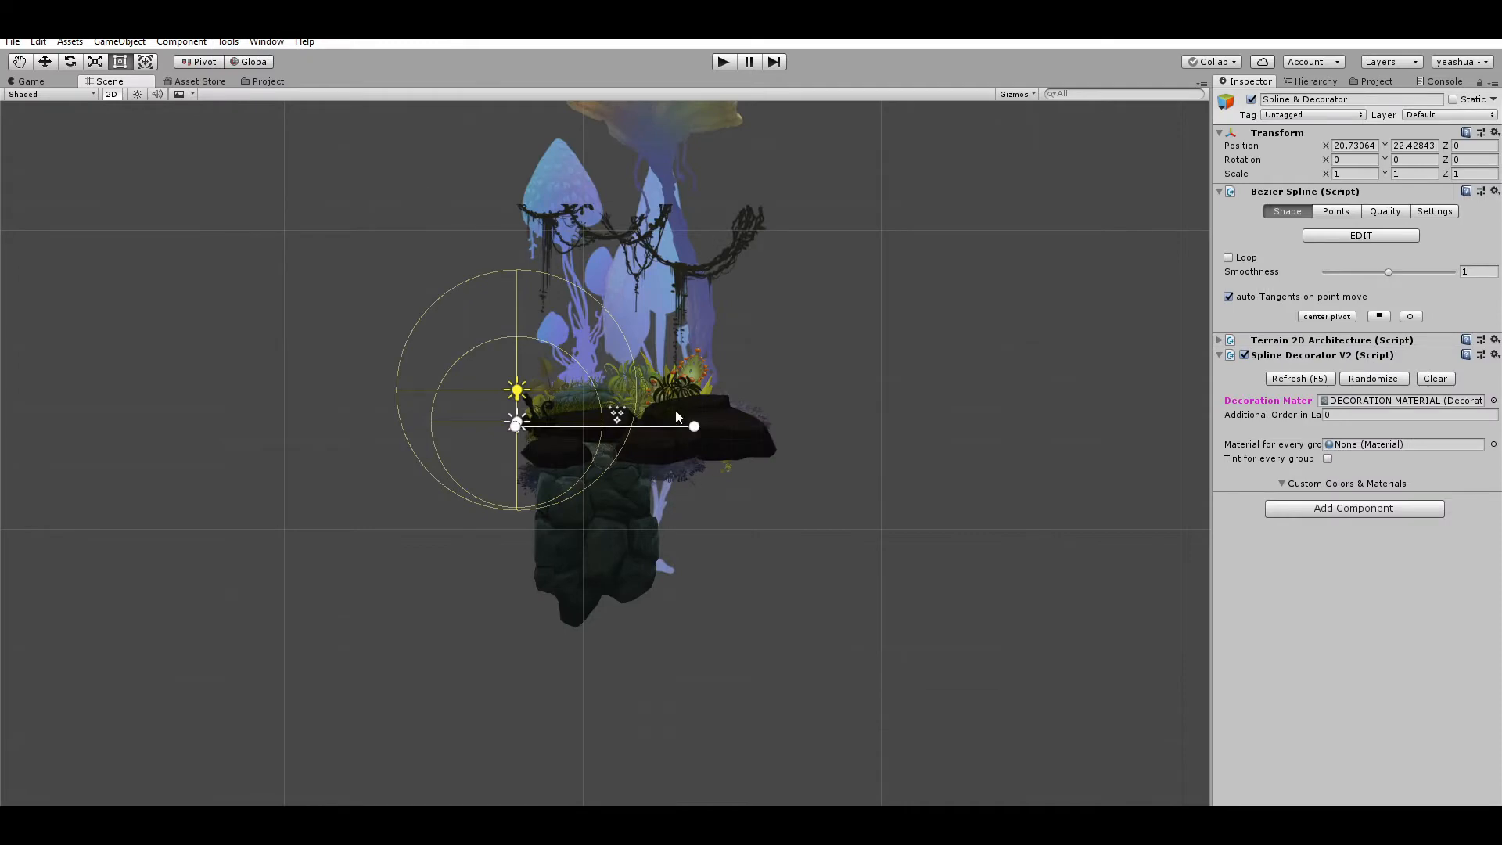
left_click(1360, 234)
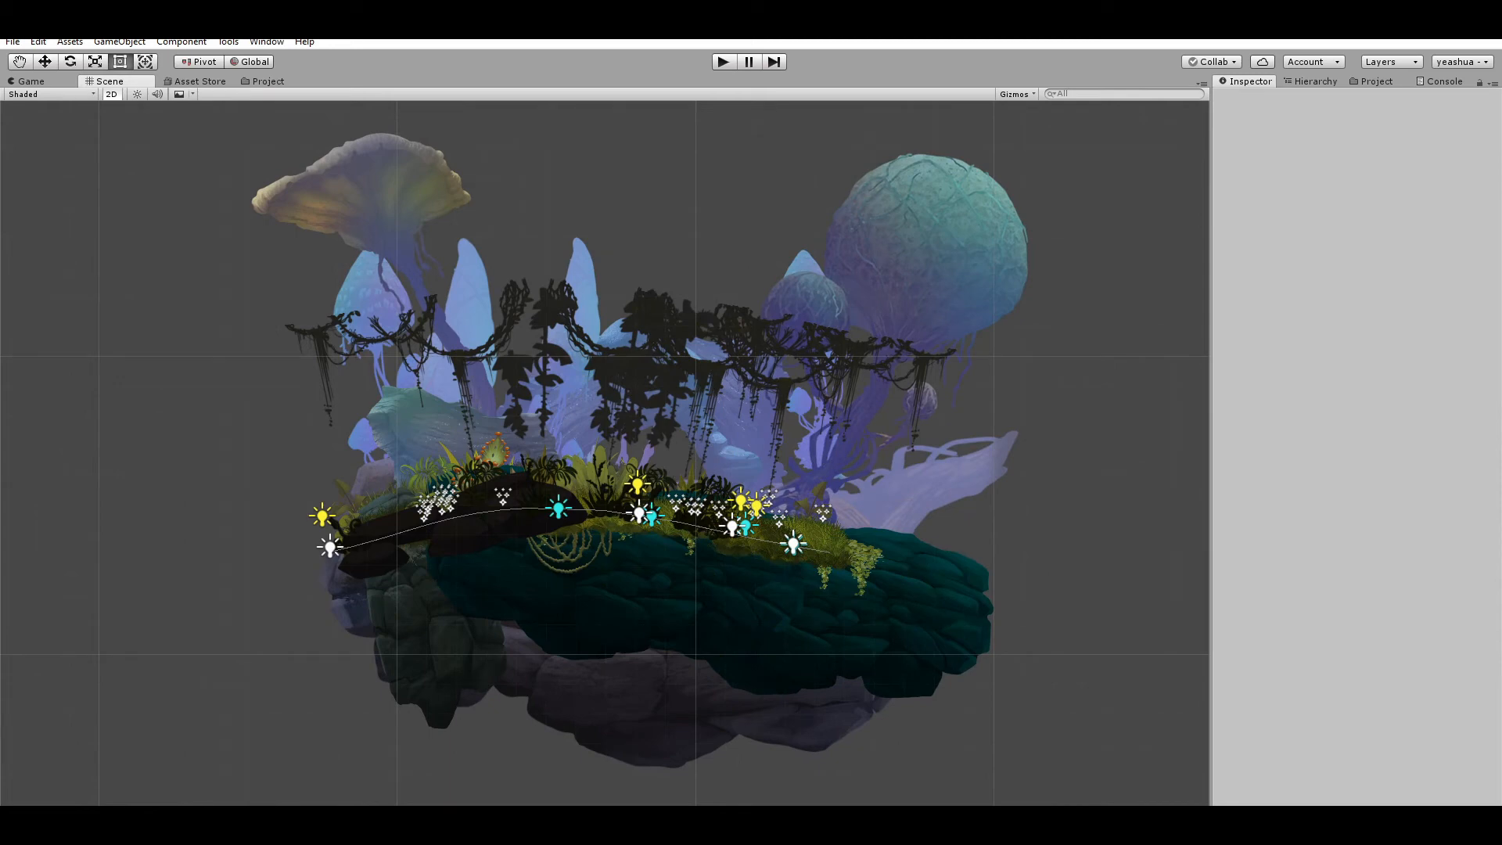
left_click(723, 61)
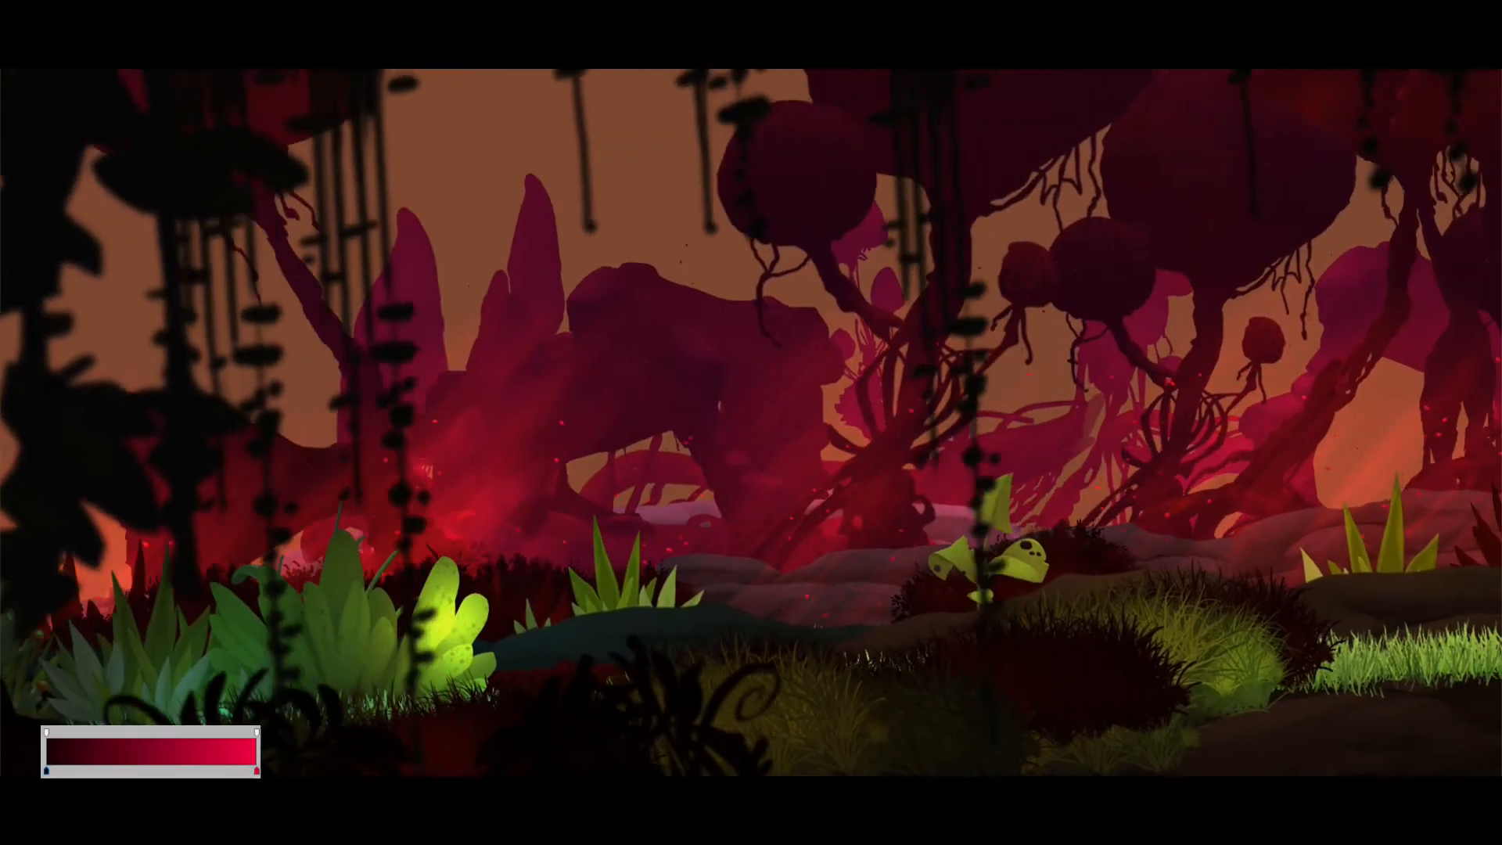